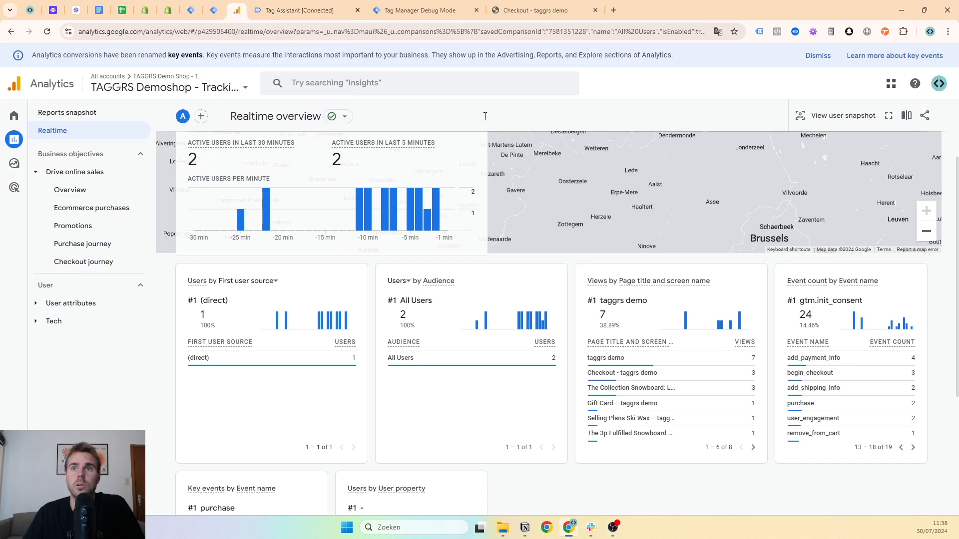
{"action": "mouse_move", "coordinate": [800, 403]}
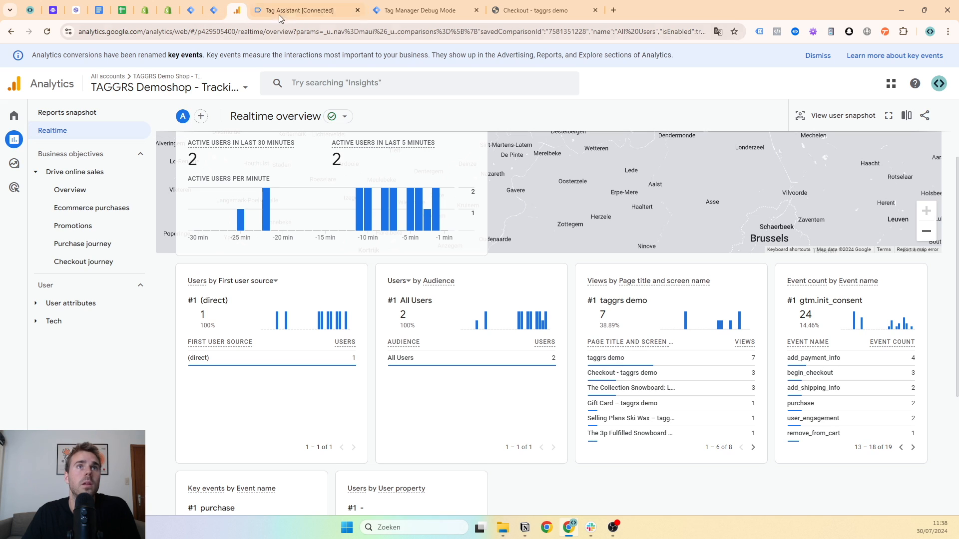
Step: Inspect the purchase event's GA4 tag in the server debug view, then move to the to-do spreadsheet
{"action": "left_click", "coordinate": [421, 10]}
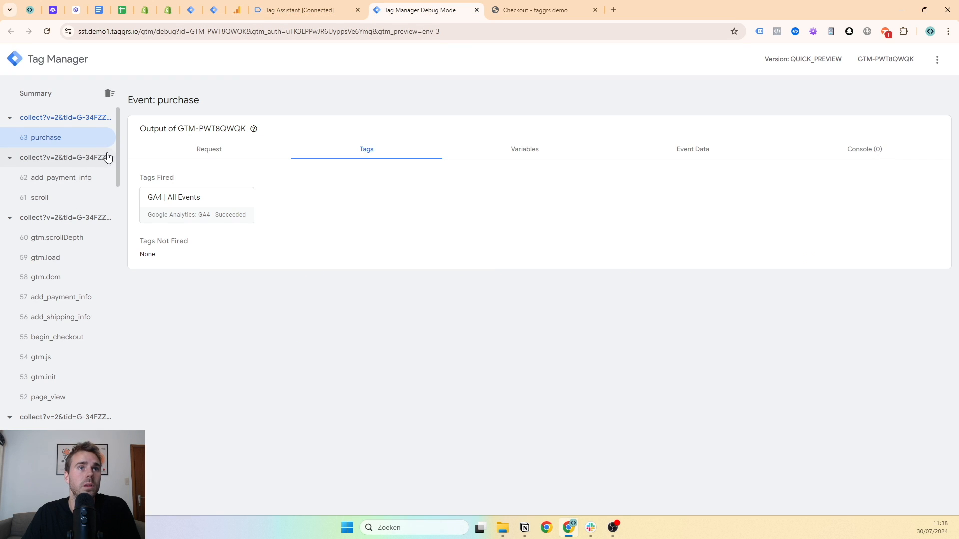
{"action": "mouse_move", "coordinate": [91, 162]}
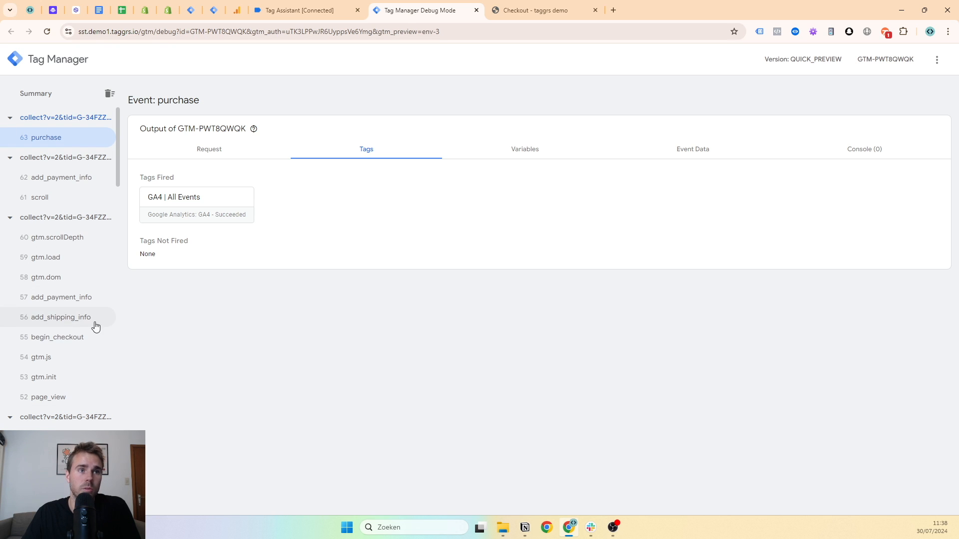
{"action": "left_click", "coordinate": [97, 10]}
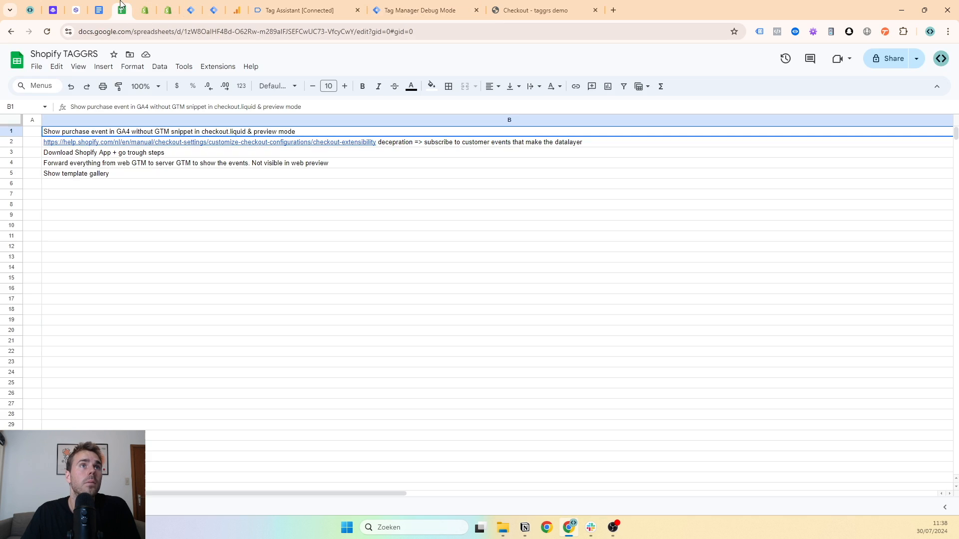
Step: Tick off row 1 with an x and follow the help.shopify.com checkout extensibility link in B2
{"action": "left_click", "coordinate": [32, 132]}
{"action": "type", "text": "x"}
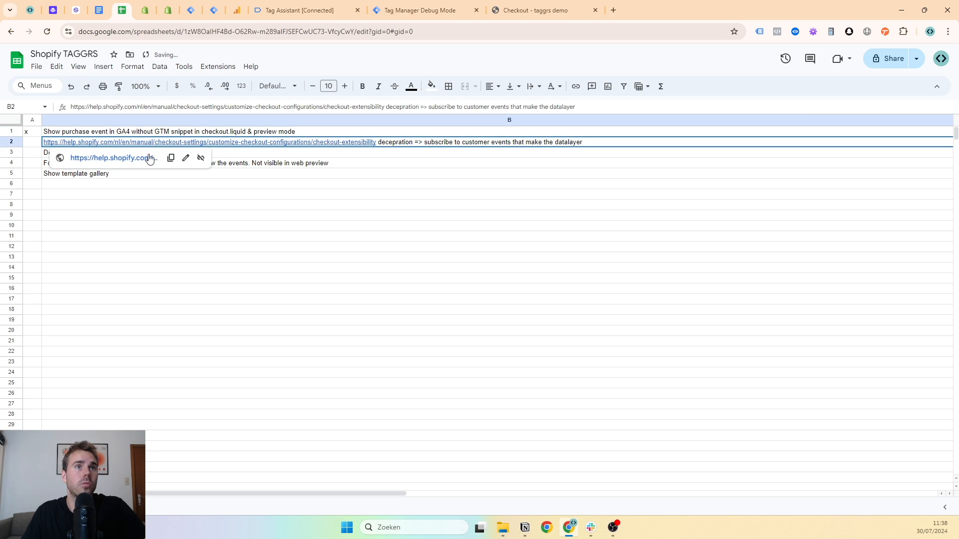
{"action": "left_click", "coordinate": [113, 158]}
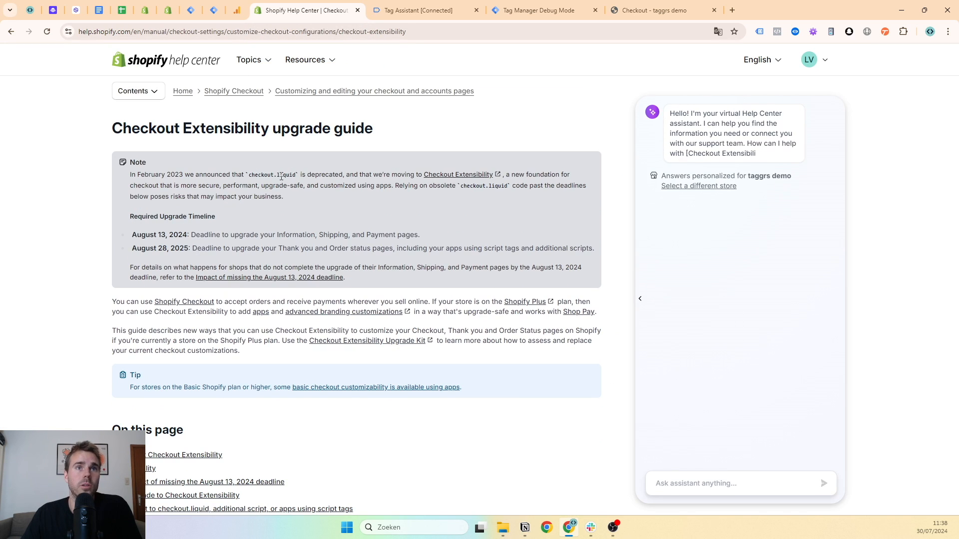
{"action": "double_click", "coordinate": [265, 176]}
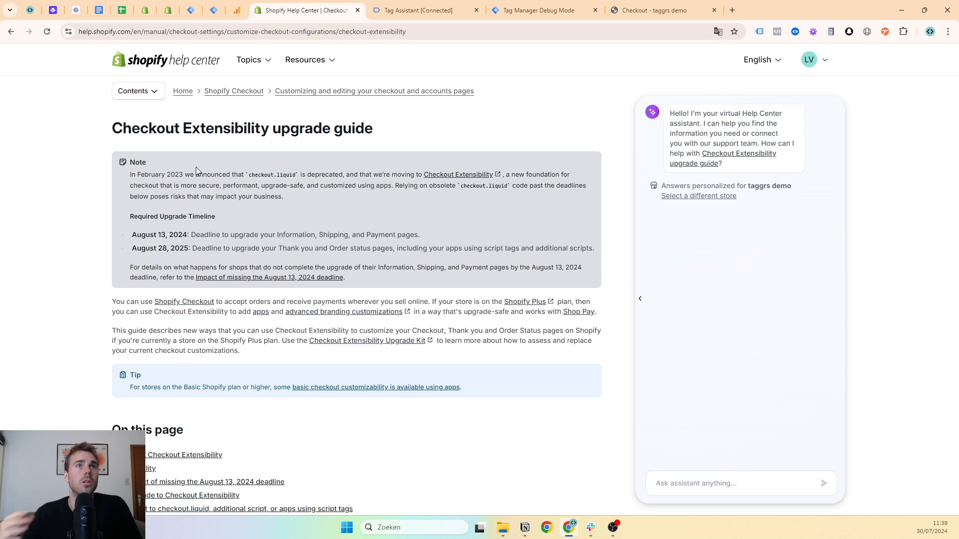
Step: Select the 'Download Shopify App' row on the to-do spreadsheet
{"action": "left_click", "coordinate": [121, 10]}
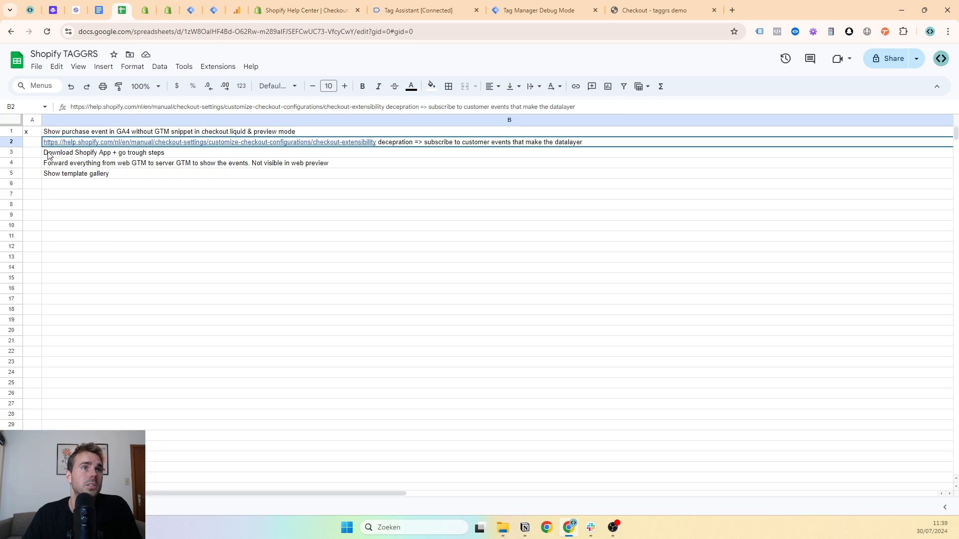
{"action": "left_click", "coordinate": [31, 142]}
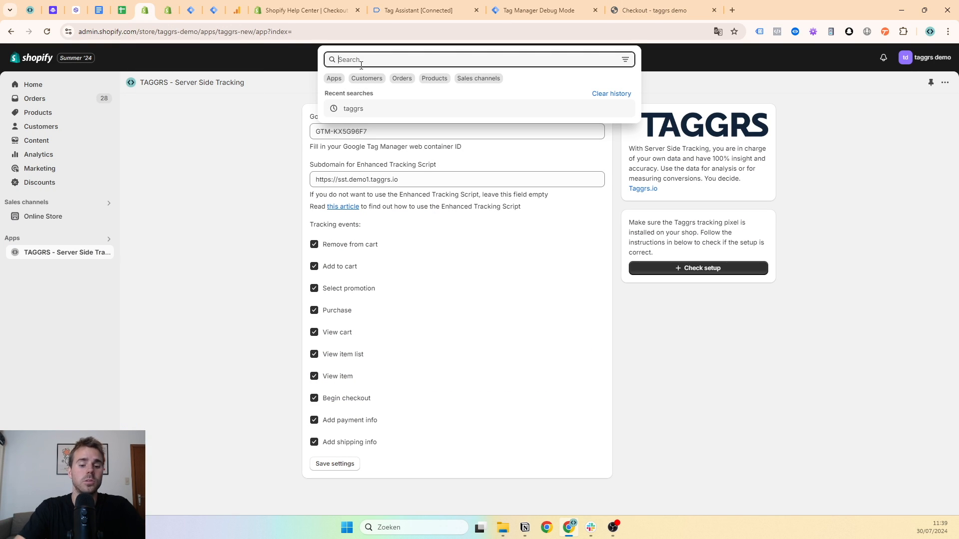
Step: Search 'taggrs' in admin search and bring up the TAGGRS app's GTM container ID field
{"action": "type", "text": "taggrs"}
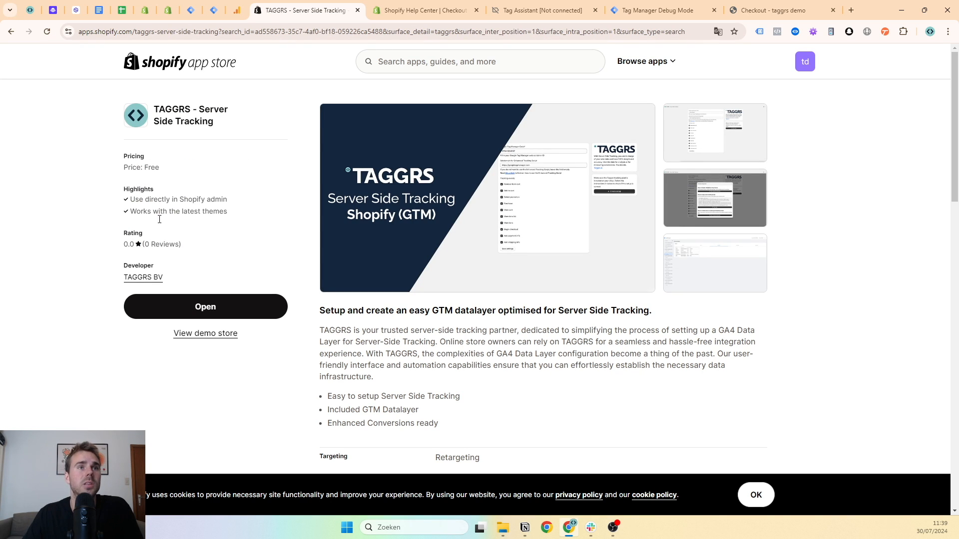
{"action": "left_click", "coordinate": [204, 306]}
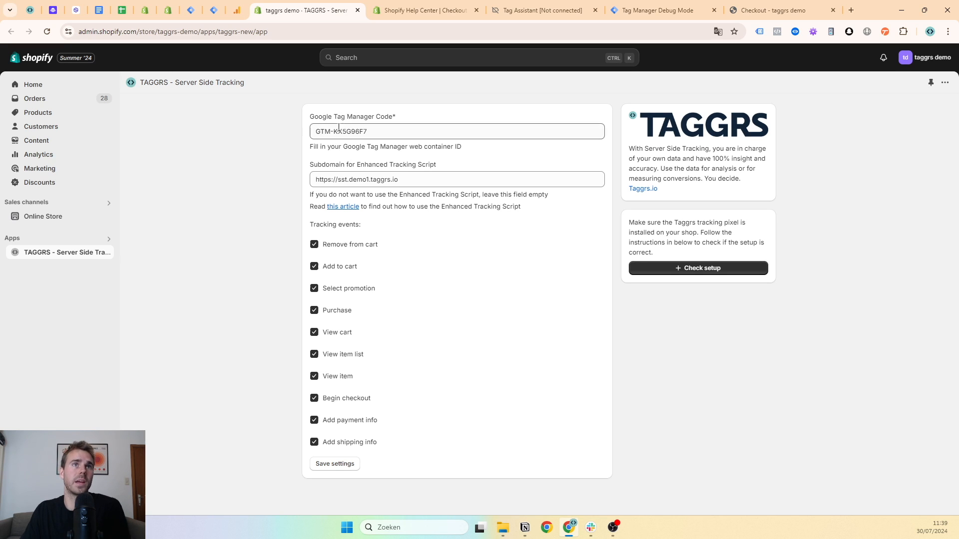
{"action": "left_click", "coordinate": [190, 10]}
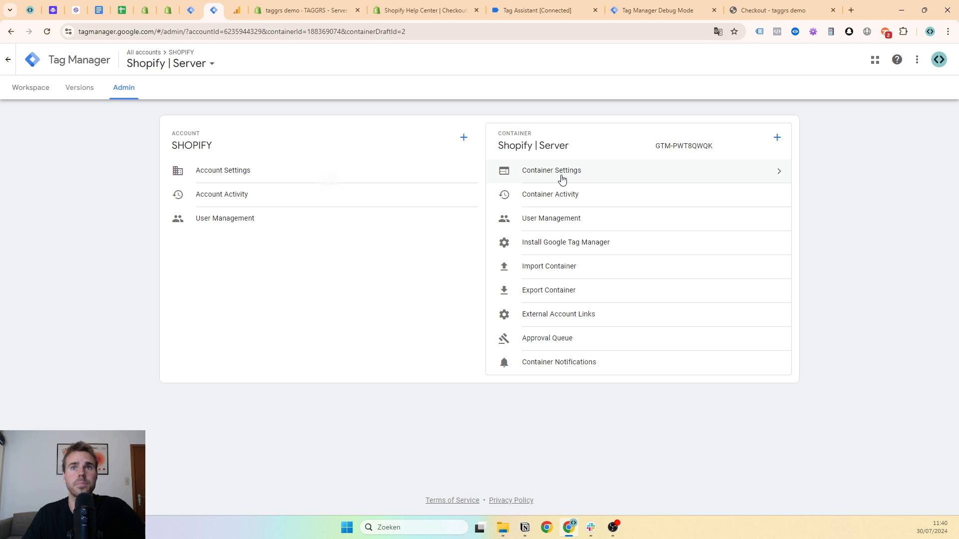
Step: Check the server container URL is sst.demo1.taggrs.io in Container Settings, then return to Shopify
{"action": "left_click", "coordinate": [550, 169]}
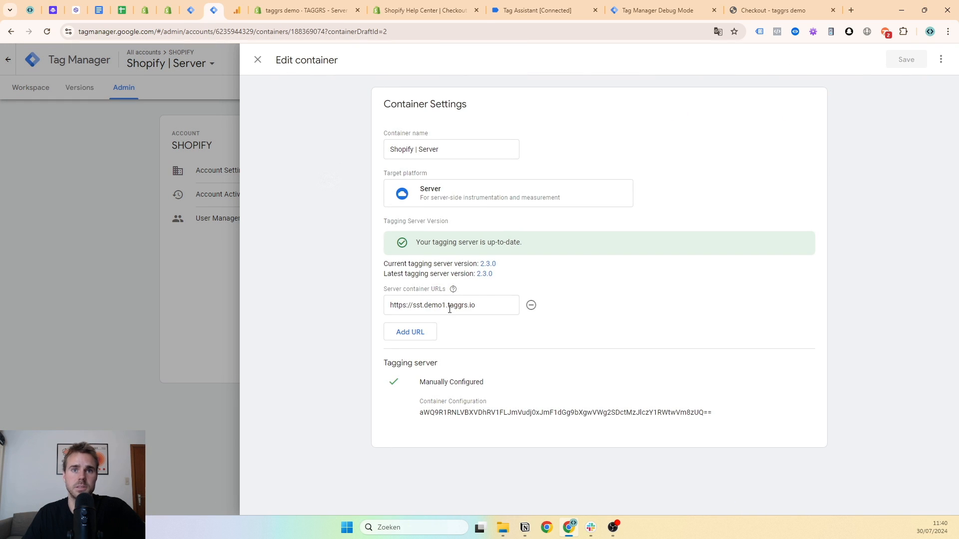
{"action": "left_click", "coordinate": [258, 59]}
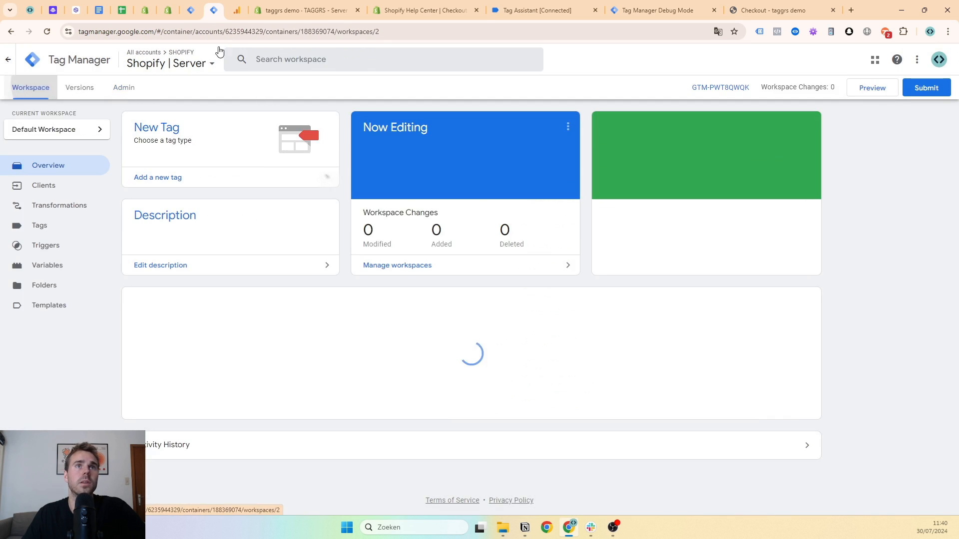
{"action": "left_click", "coordinate": [304, 10]}
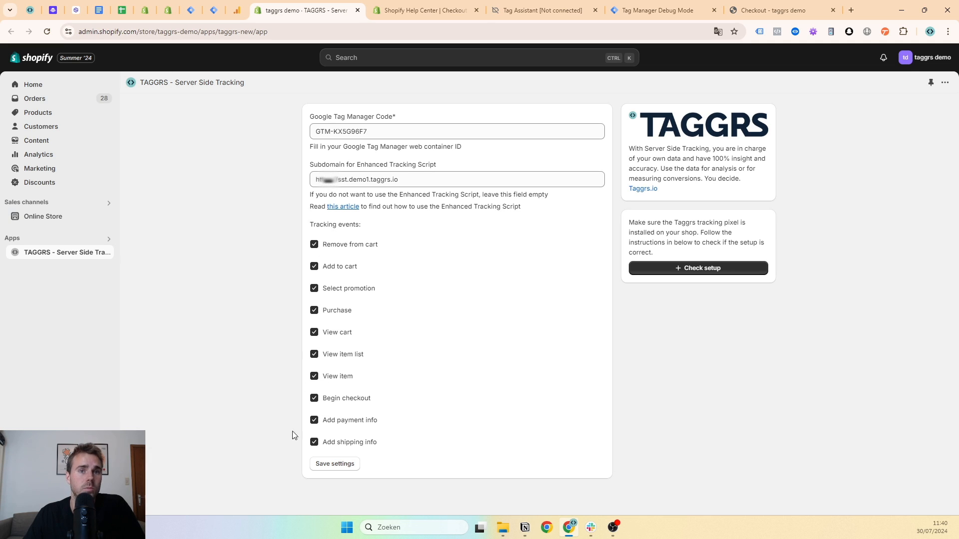
Step: Save the TAGGRS tracking settings, run Check setup and go to the theme's App embeds from Step 1
{"action": "left_click", "coordinate": [334, 463]}
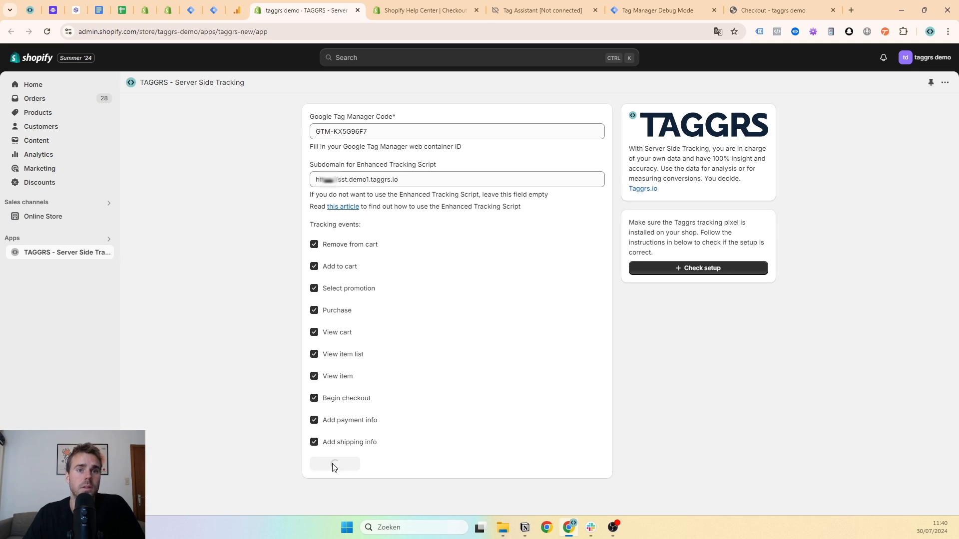
{"action": "left_click", "coordinate": [334, 463]}
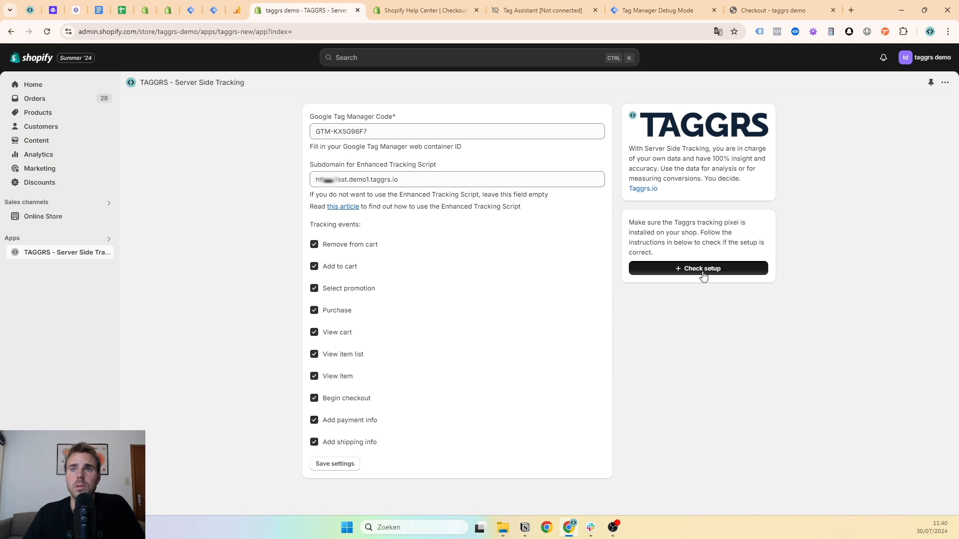
{"action": "left_click", "coordinate": [698, 268]}
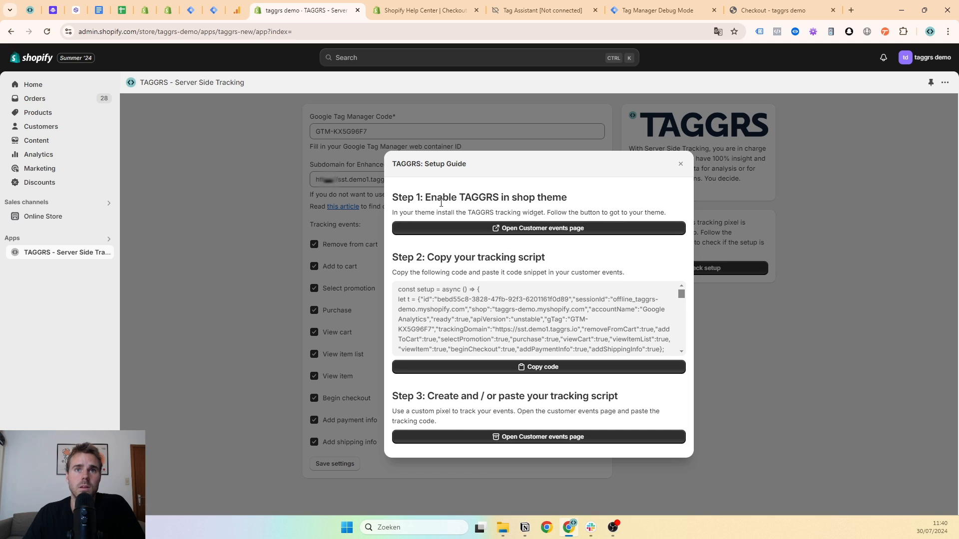
{"action": "mouse_move", "coordinate": [448, 211]}
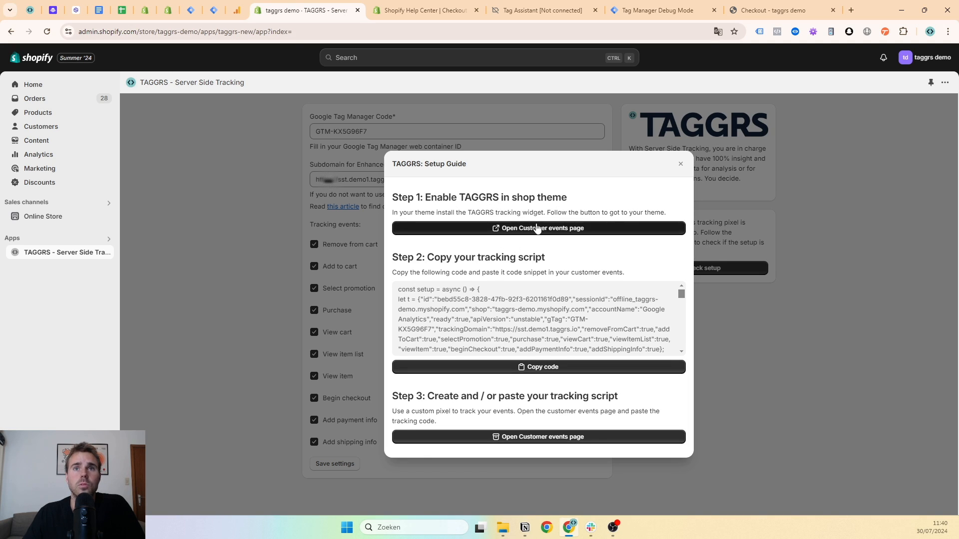
{"action": "left_click", "coordinate": [537, 227]}
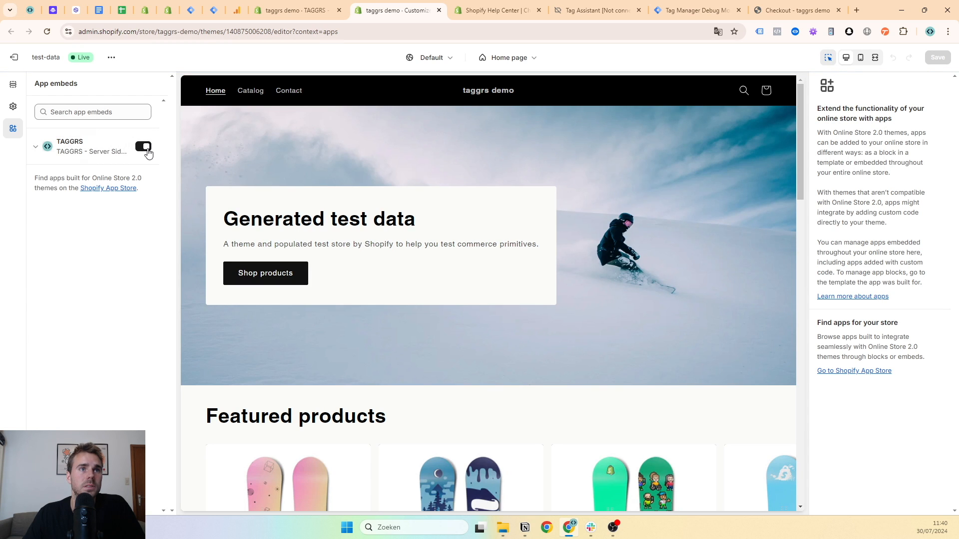
Step: Return from the App embeds page to the TAGGRS setup guide's tracking script
{"action": "left_click", "coordinate": [143, 146]}
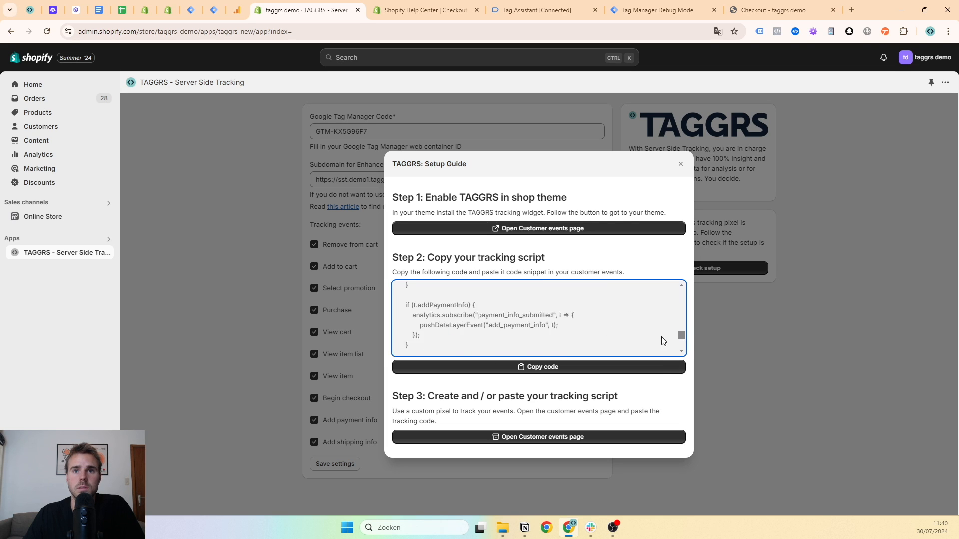
Step: Add a custom pixel named 'test video datalayer' under Settings > Customer events
{"action": "scroll", "scroll_direction": "down", "scroll_amount": 3}
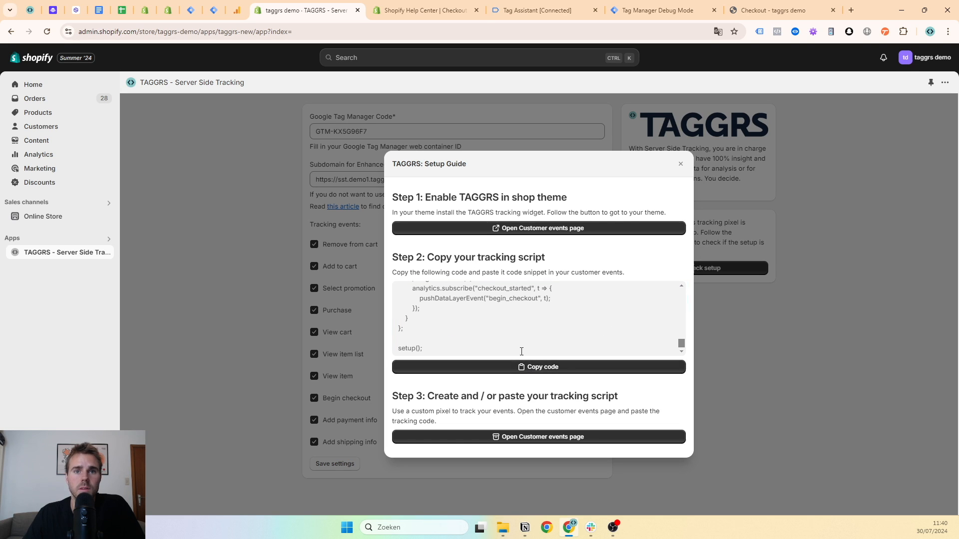
{"action": "mouse_move", "coordinate": [548, 437]}
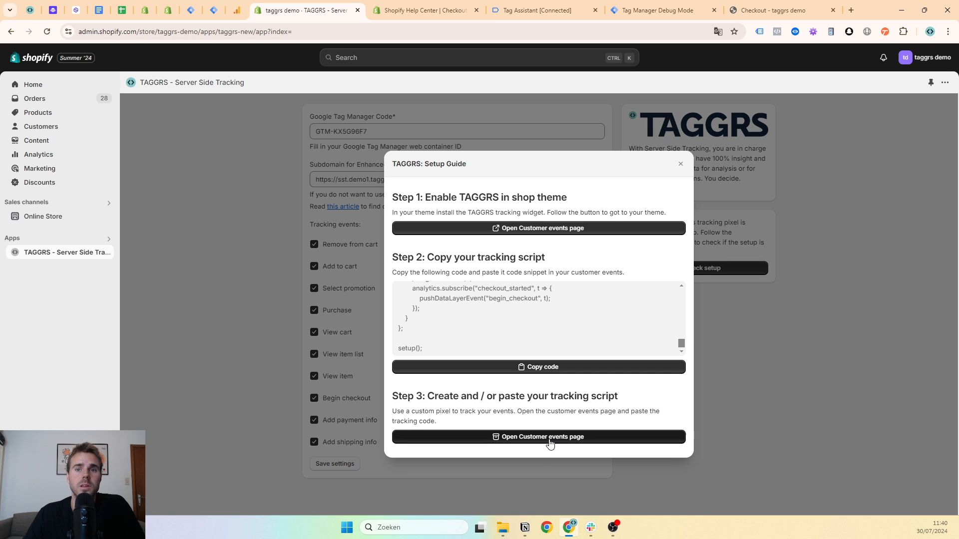
{"action": "left_click", "coordinate": [538, 437]}
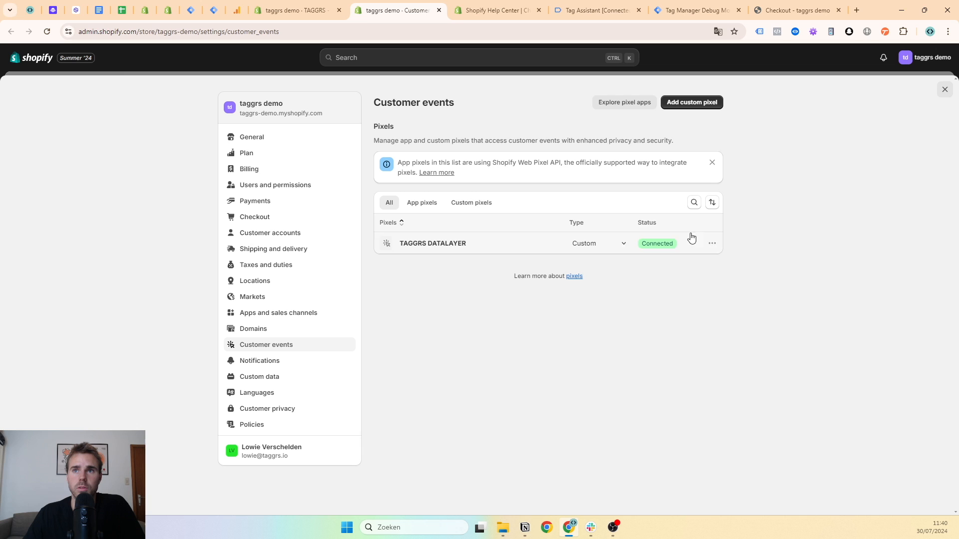
{"action": "left_click", "coordinate": [690, 102]}
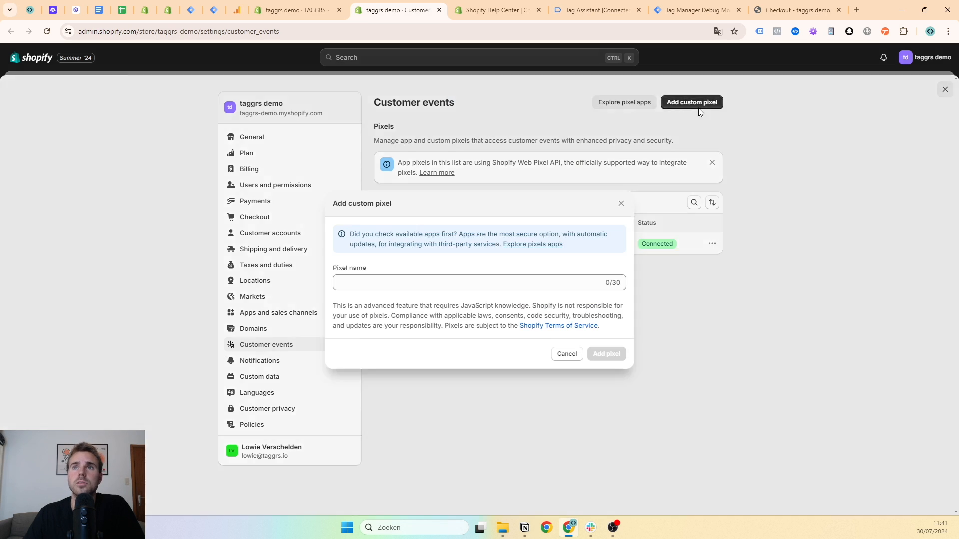
{"action": "type", "text": "test video"}
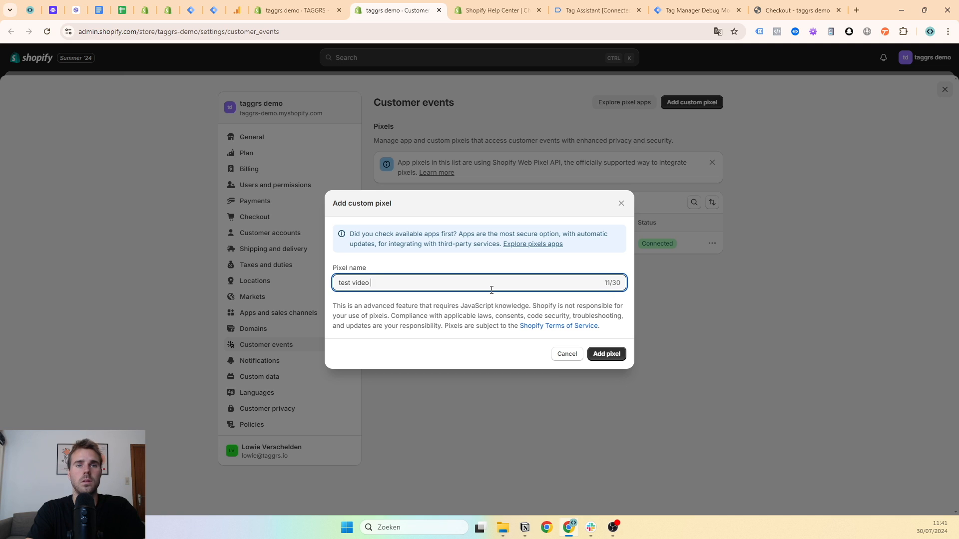
{"action": "type", "text": "datalayer"}
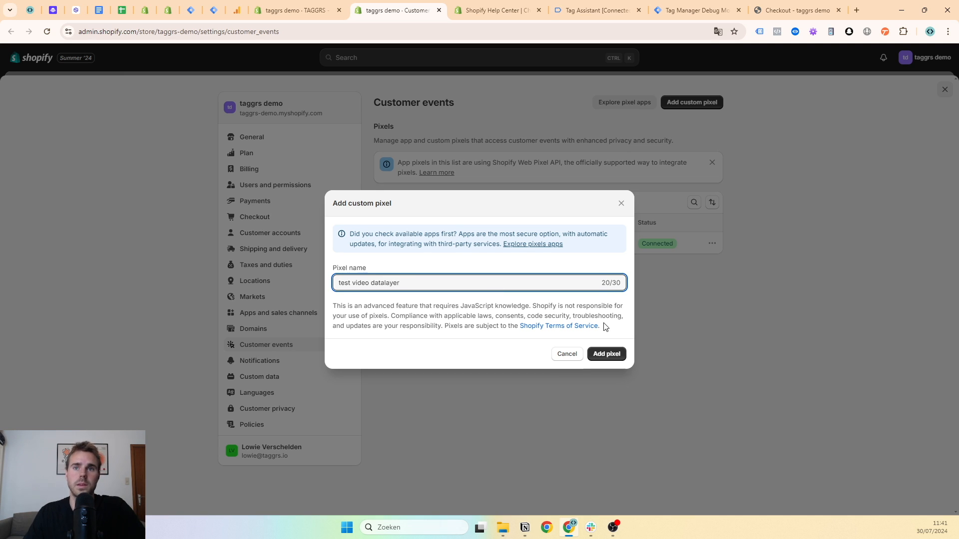
{"action": "left_click", "coordinate": [605, 353]}
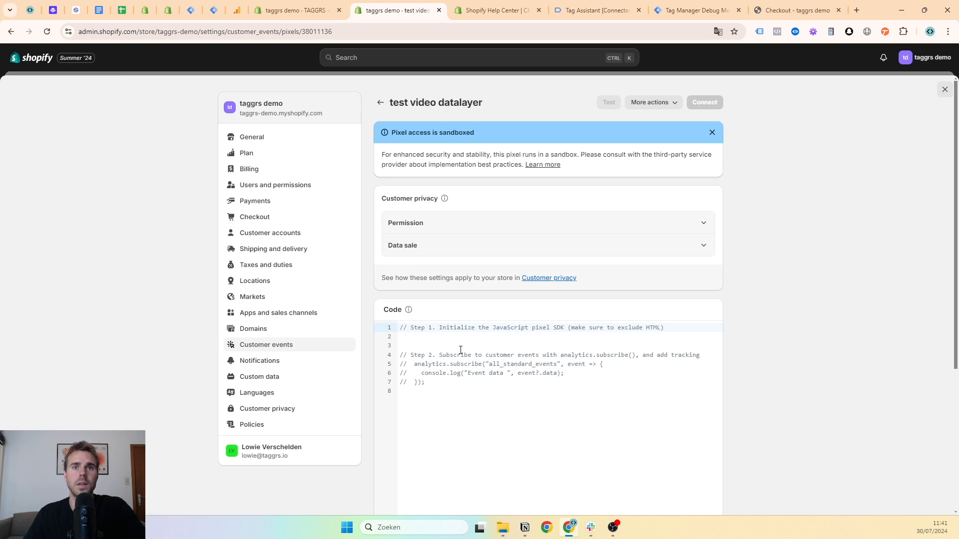
Step: Paste the TAGGRS dataLayer script into the pixel and review its pushDataLayerEvent calls
{"action": "key", "text": "ctrl+a"}
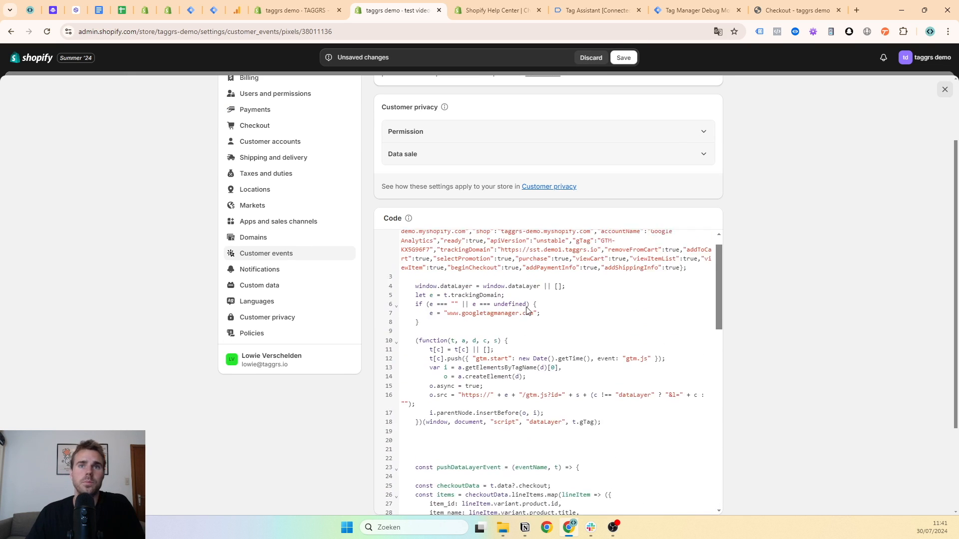
{"action": "scroll", "scroll_direction": "down", "scroll_amount": 3}
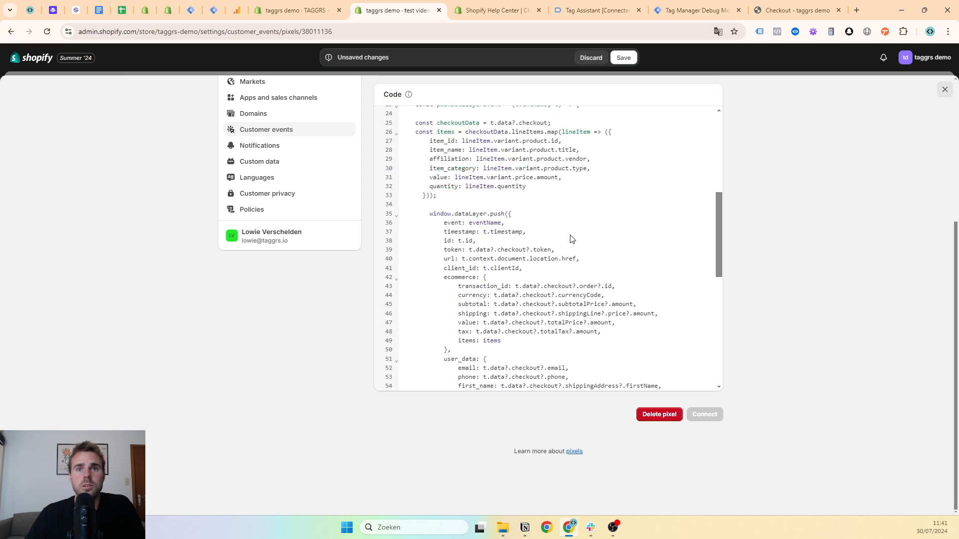
{"action": "scroll", "scroll_direction": "down", "scroll_amount": 3}
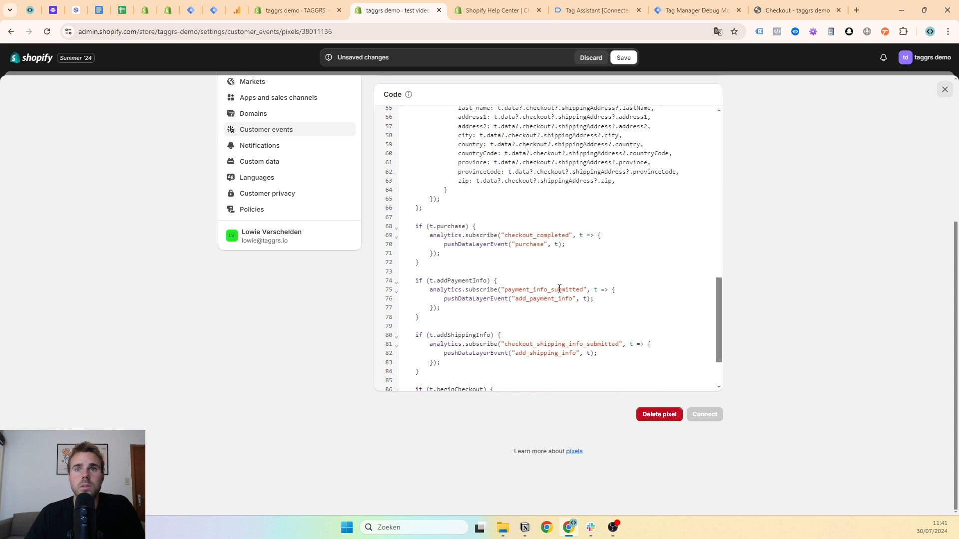
{"action": "double_click", "coordinate": [475, 299]}
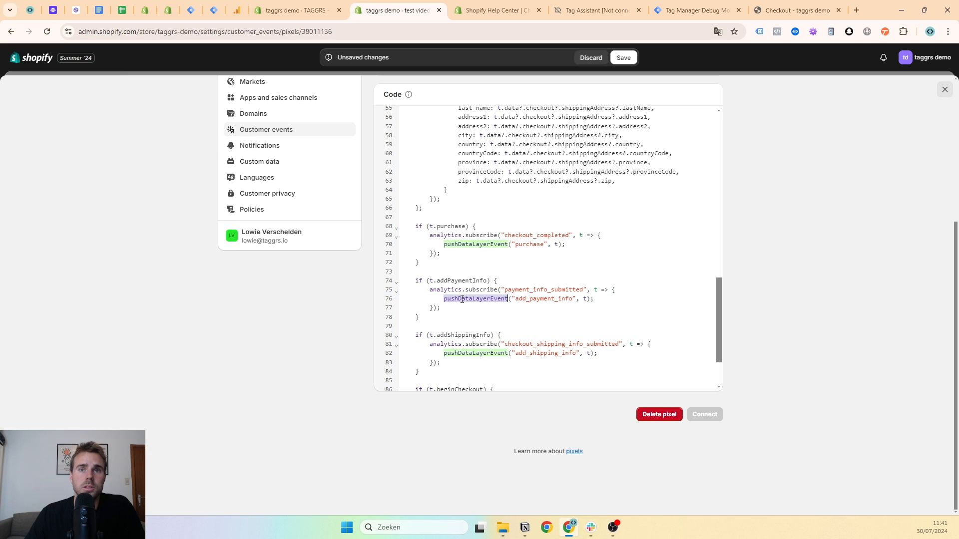
{"action": "scroll", "scroll_direction": "down", "scroll_amount": 3}
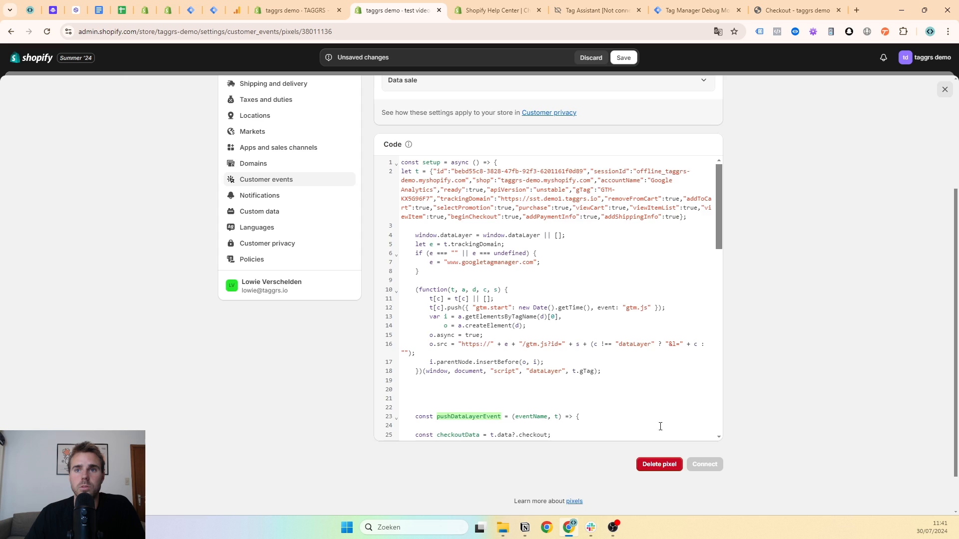
{"action": "scroll", "scroll_direction": "down", "scroll_amount": 3}
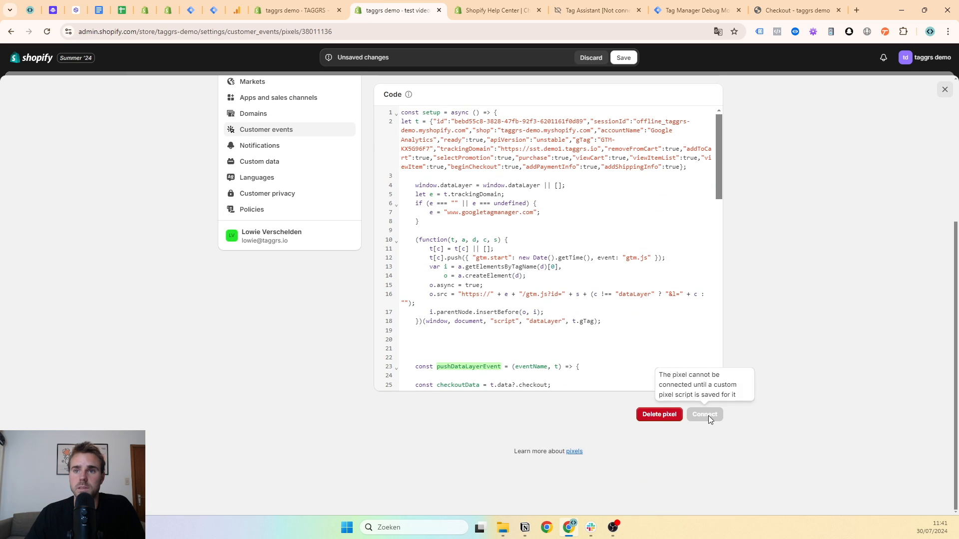
Step: Permanently delete the 'test video datalayer' pixel via the confirmation dialog
{"action": "left_click", "coordinate": [658, 414]}
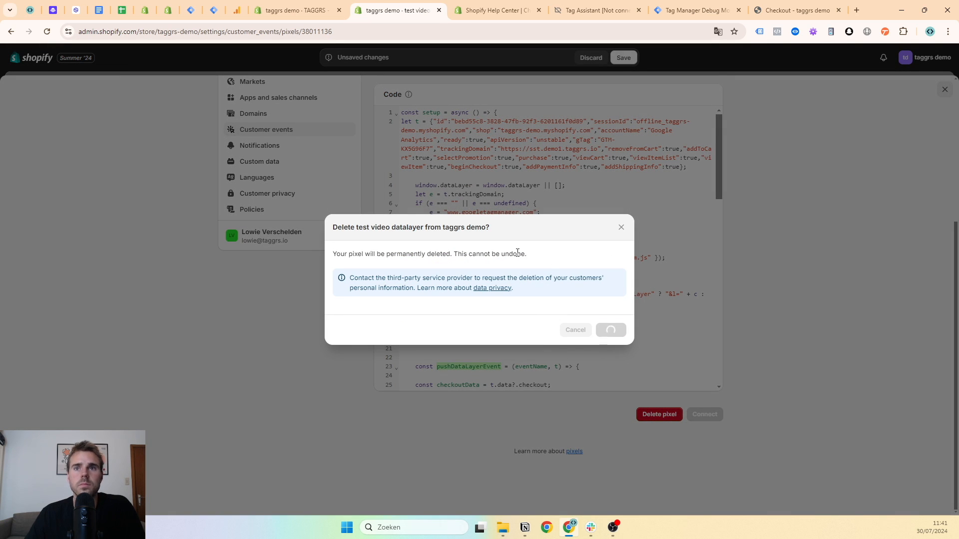
{"action": "left_click", "coordinate": [609, 329]}
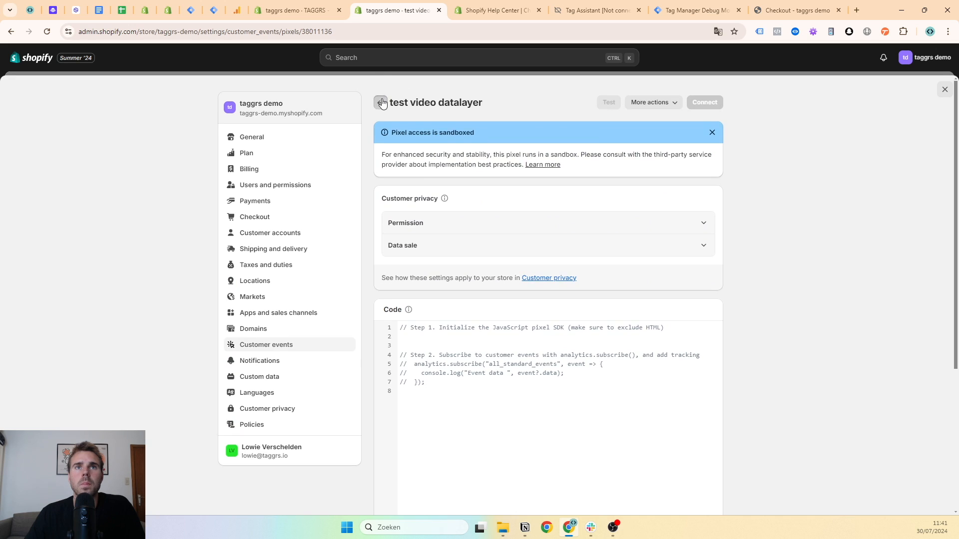
Step: Go back to the Customer events list showing only the connected TAGGRS DATALAYER pixel
{"action": "left_click", "coordinate": [381, 102]}
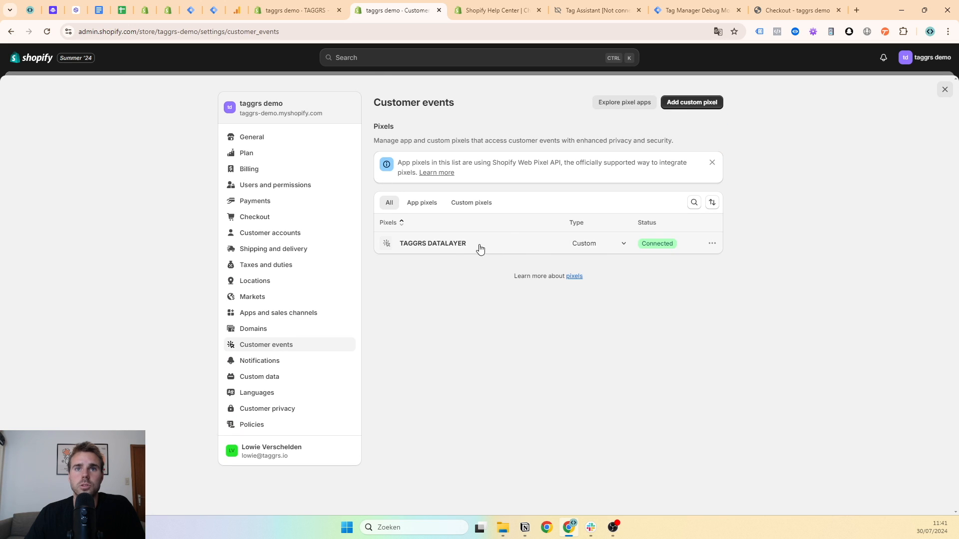
{"action": "mouse_move", "coordinate": [587, 243]}
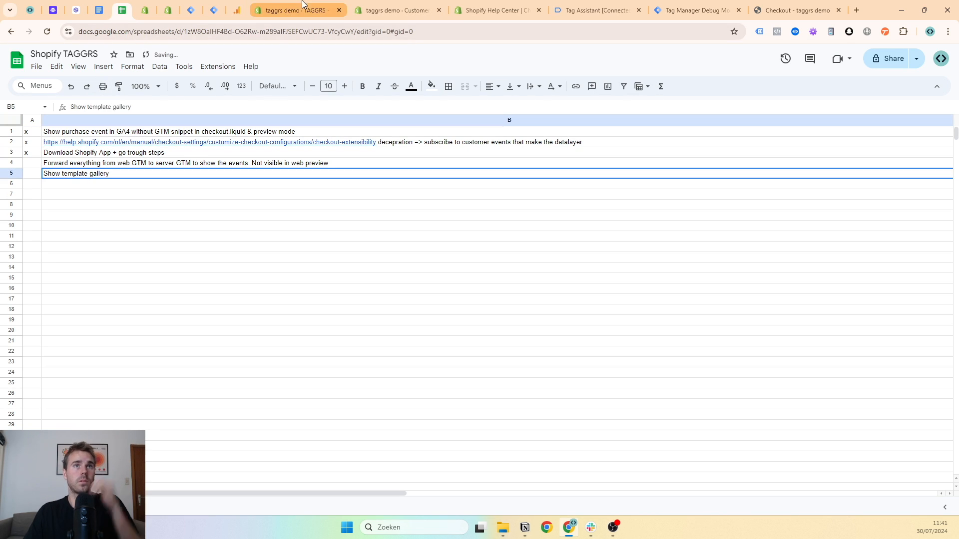
{"action": "mouse_move", "coordinate": [295, 10]}
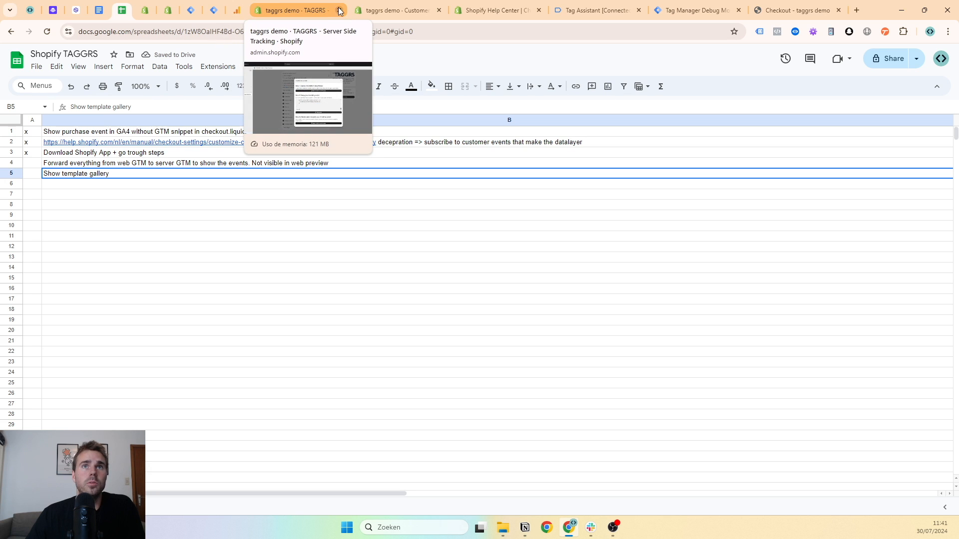
Step: Glance at the GA4 realtime overview, then switch to the Shopify | Server GTM workspace
{"action": "left_click", "coordinate": [345, 10]}
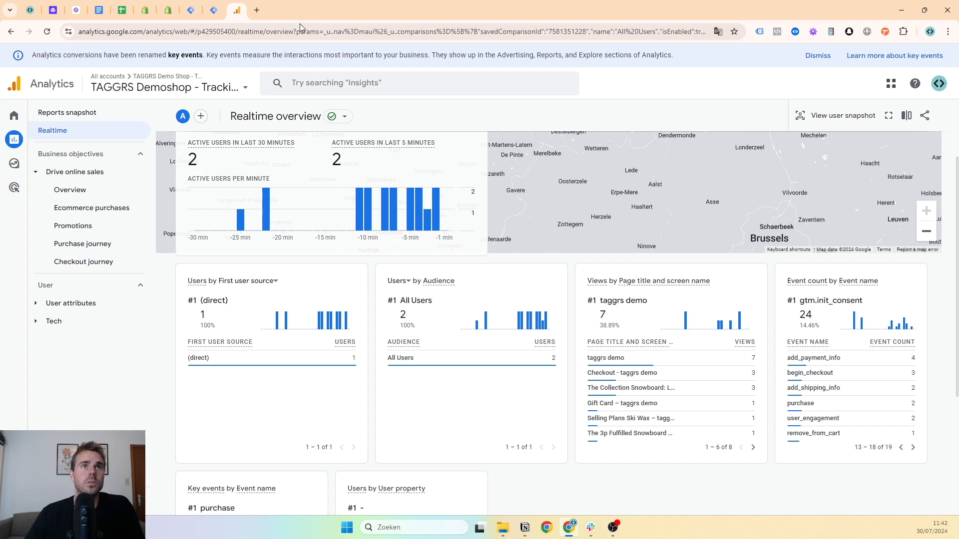
{"action": "left_click", "coordinate": [213, 10]}
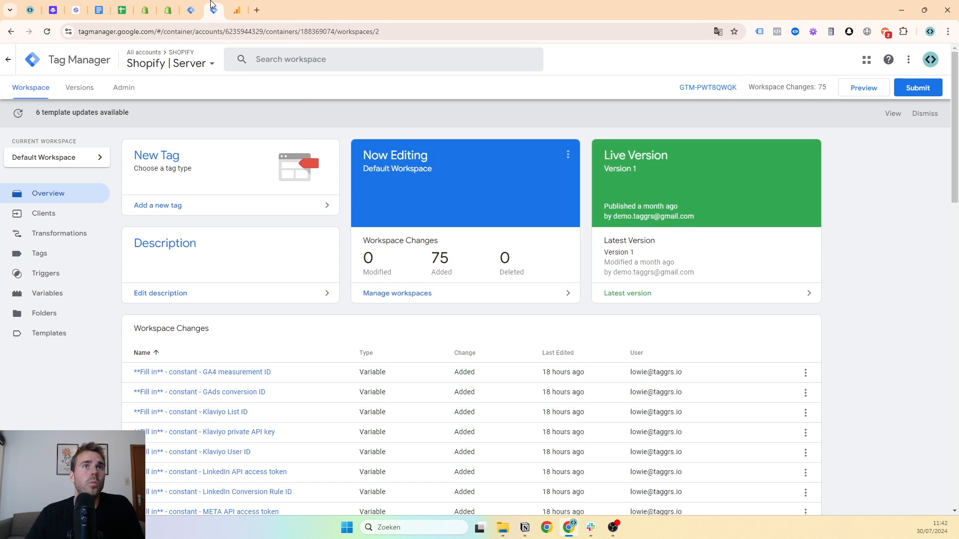
{"action": "mouse_move", "coordinate": [289, 116]}
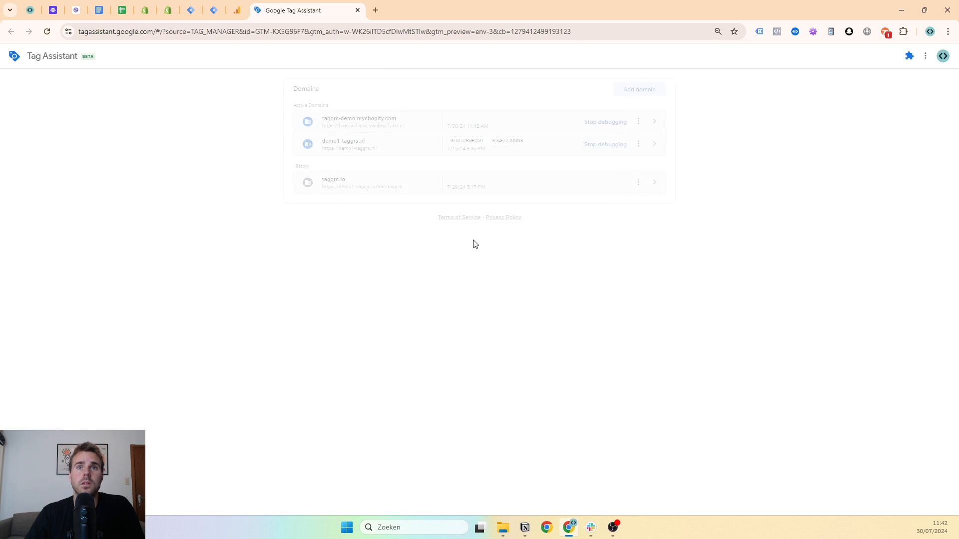
Step: Connect Tag Assistant to the taggrs demo store and add The Multi-managed Snowboard to the cart
{"action": "left_click", "coordinate": [380, 121]}
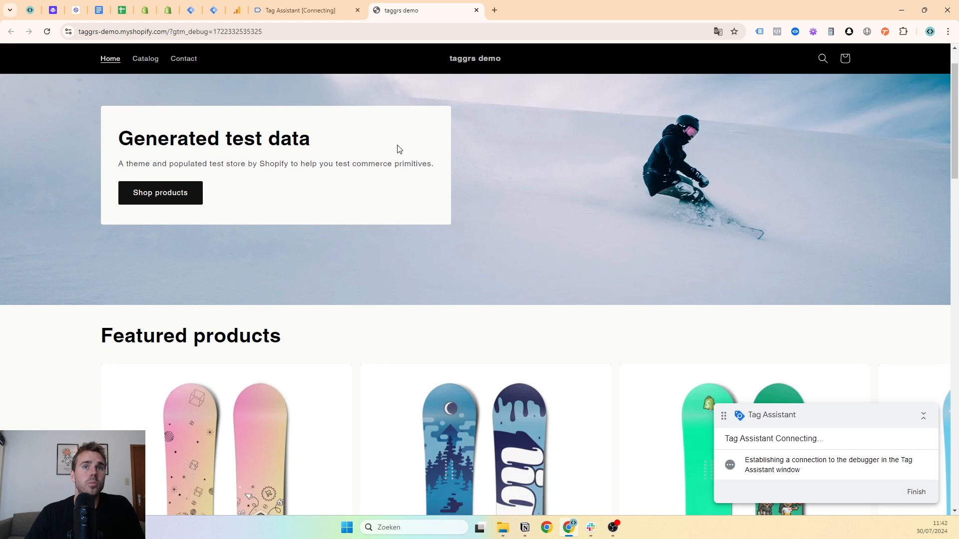
{"action": "scroll", "scroll_direction": "down", "scroll_amount": 3}
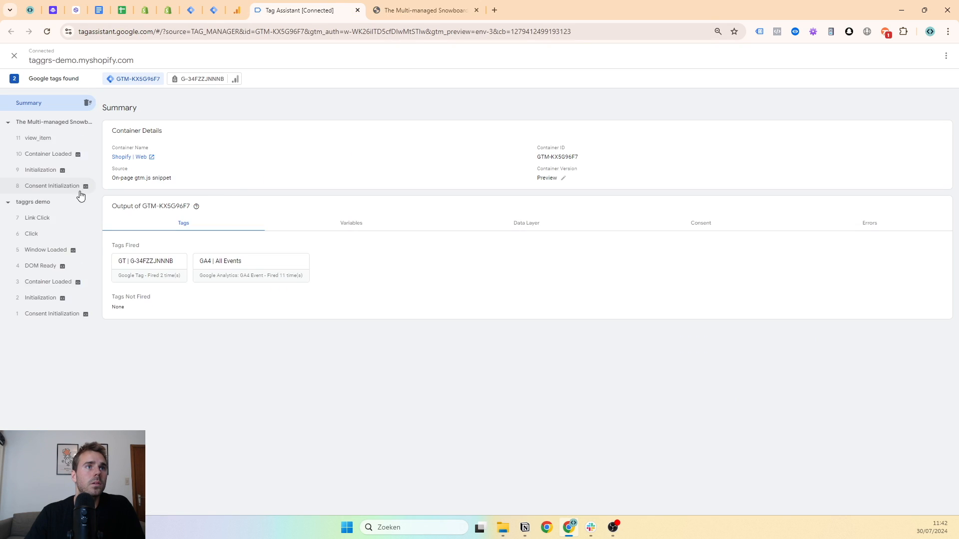
{"action": "left_click", "coordinate": [424, 10]}
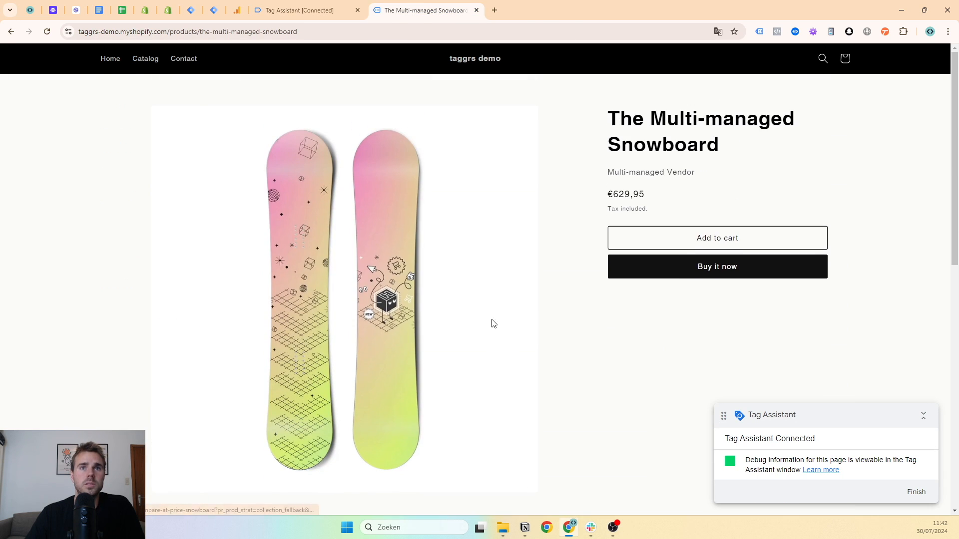
{"action": "left_click", "coordinate": [301, 10]}
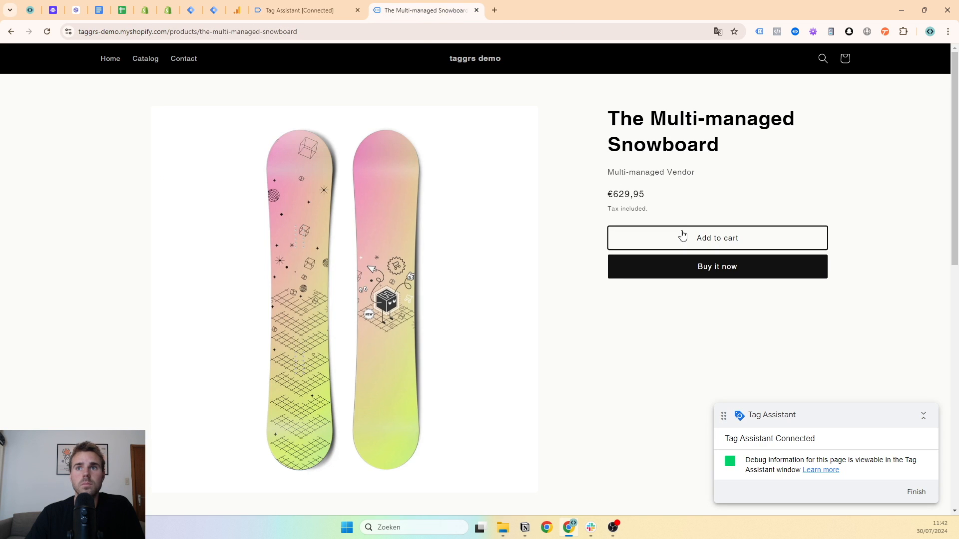
{"action": "left_click", "coordinate": [301, 10]}
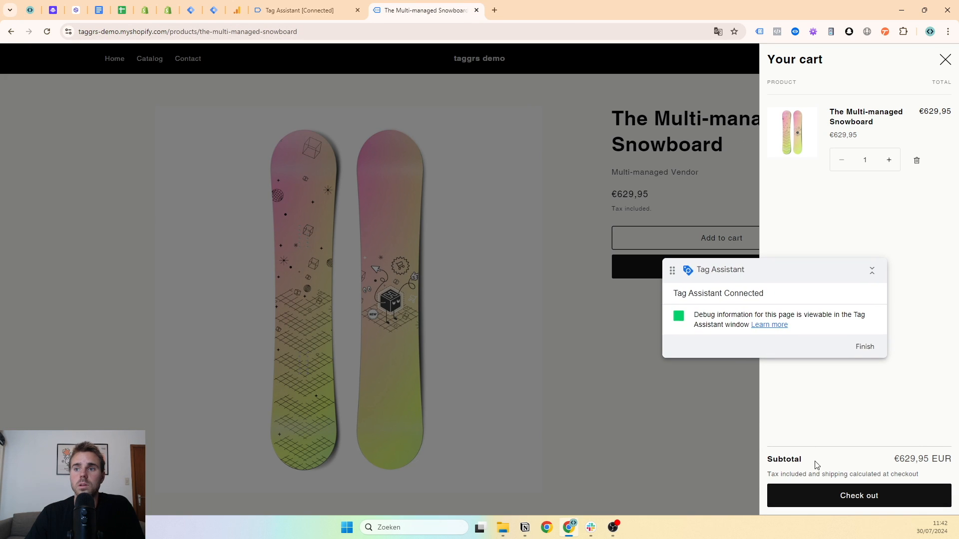
Step: Proceed to checkout with the snowboard and view the checkout page entry in Tag Assistant
{"action": "left_click", "coordinate": [858, 496]}
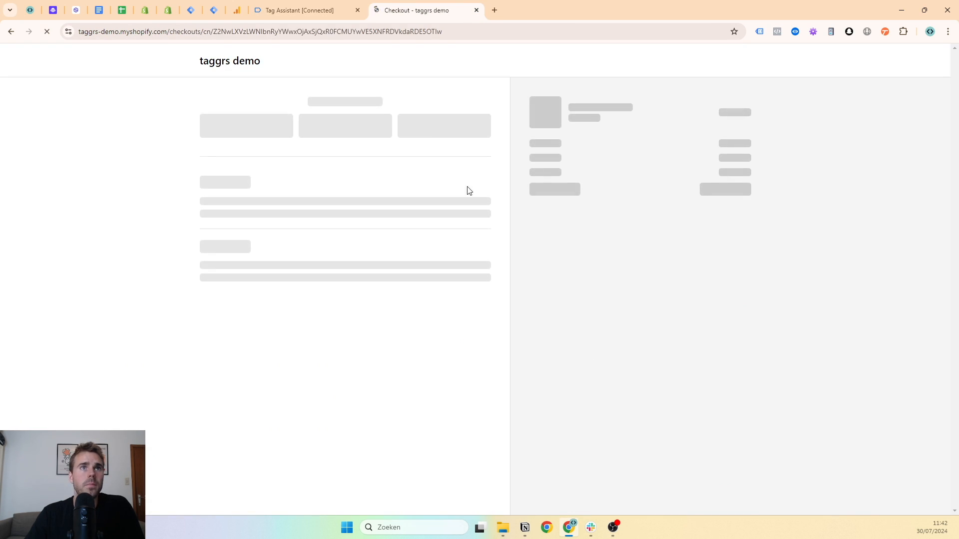
{"action": "left_click", "coordinate": [304, 10]}
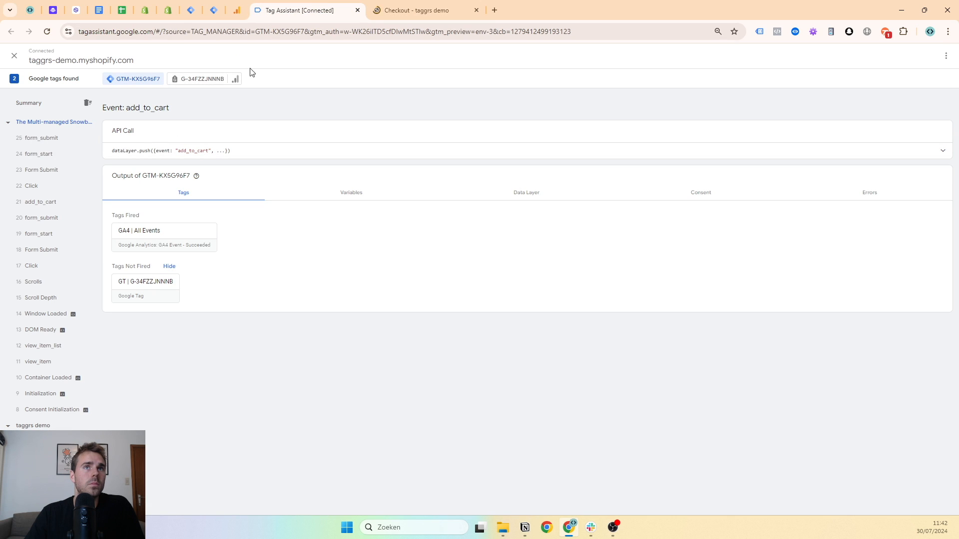
{"action": "left_click", "coordinate": [48, 122]}
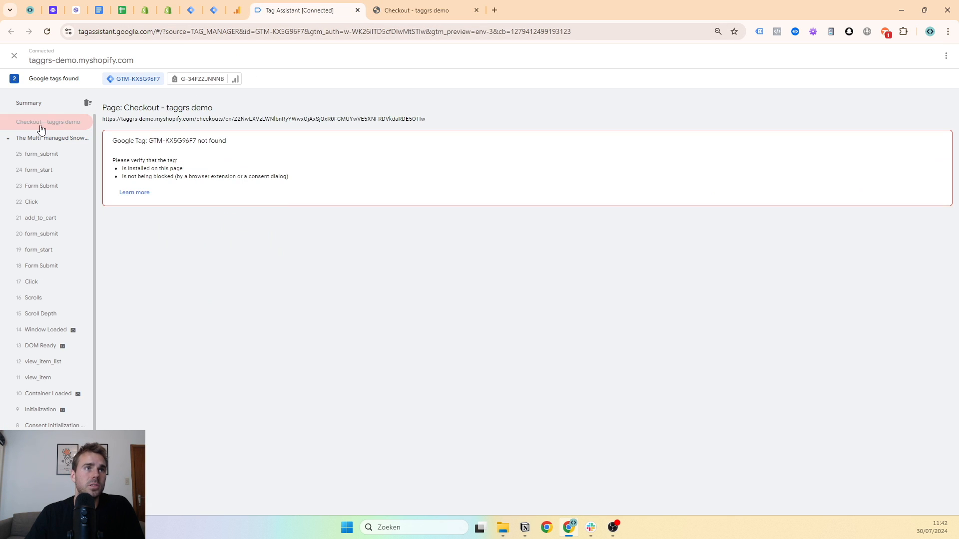
{"action": "left_click", "coordinate": [420, 10]}
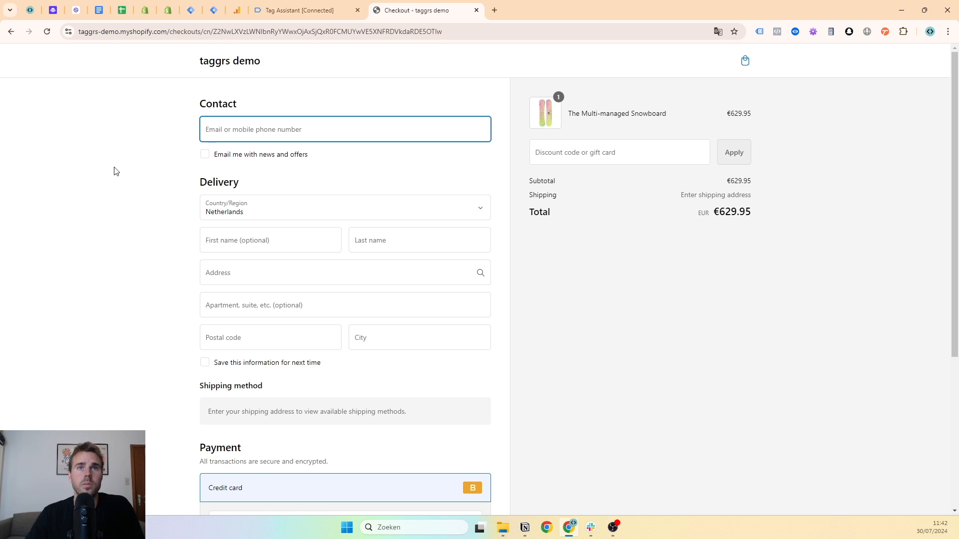
{"action": "mouse_move", "coordinate": [300, 59]}
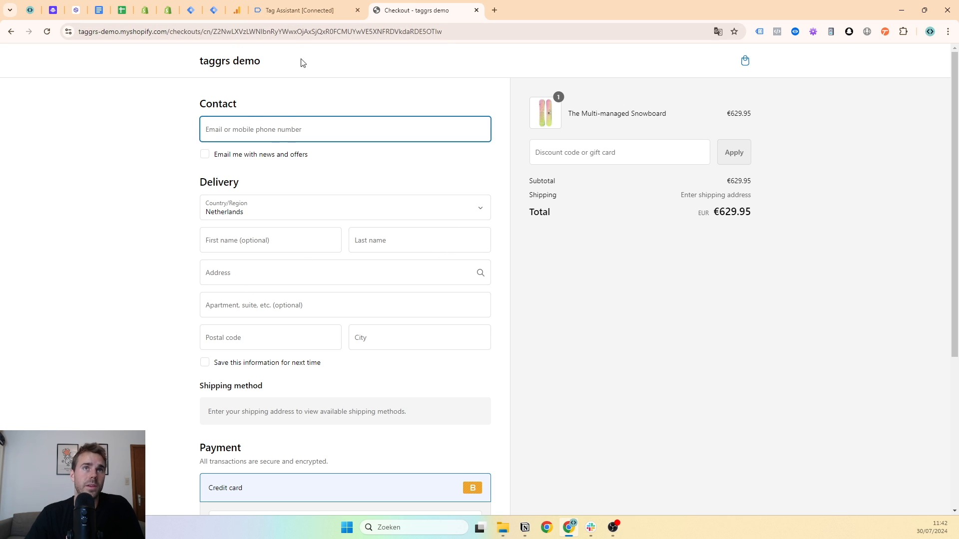
Step: Close the checkout and Tag Assistant tabs, leaving the GA4 realtime overview showing
{"action": "left_click", "coordinate": [344, 129]}
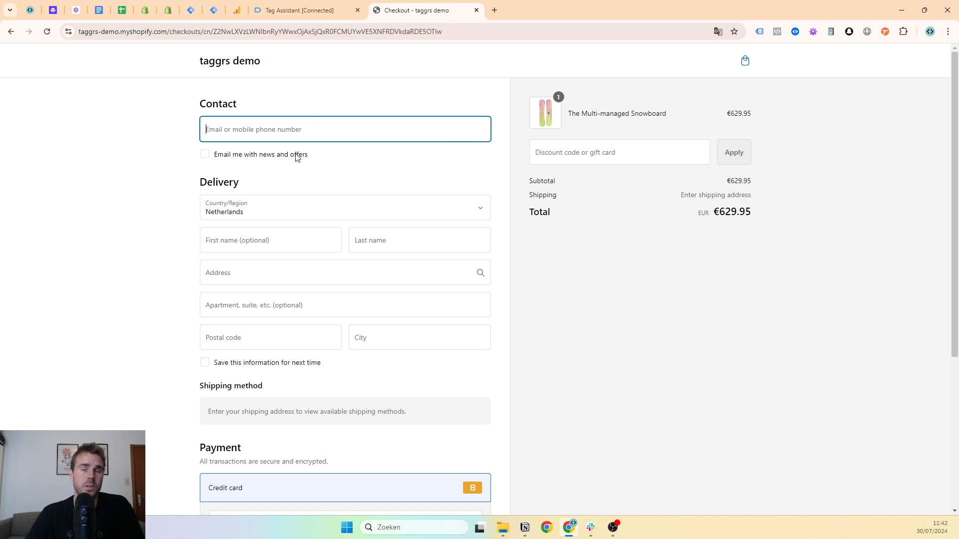
{"action": "left_click", "coordinate": [299, 10]}
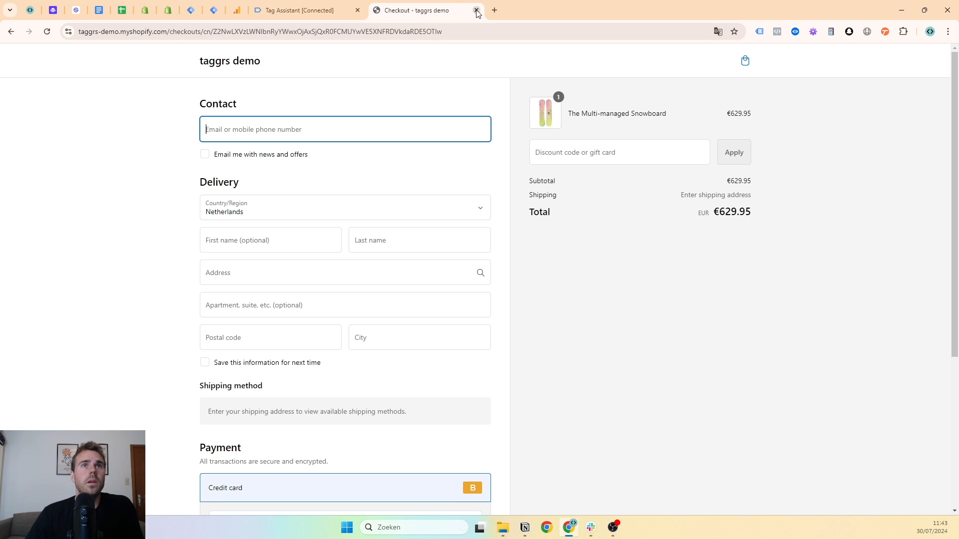
{"action": "left_click", "coordinate": [476, 10]}
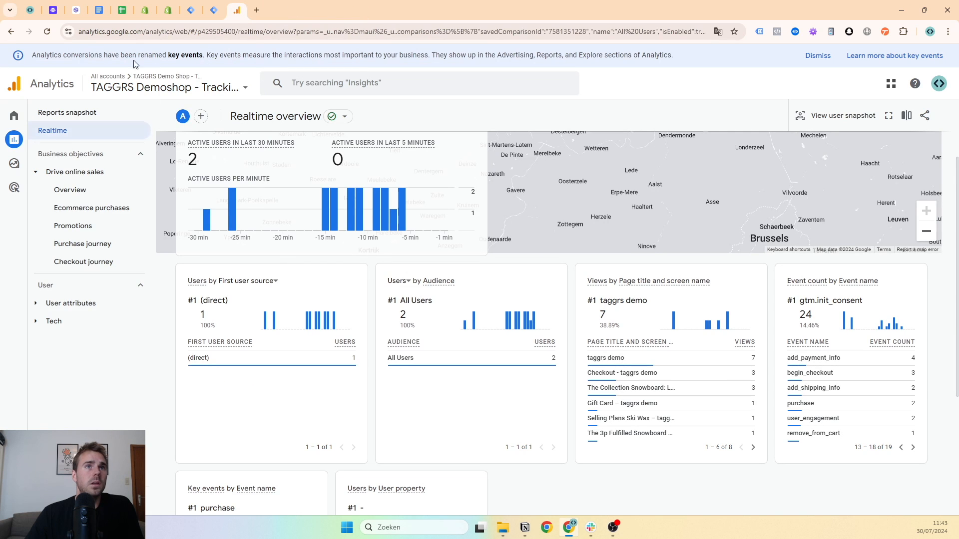
Step: Review the GA4 | All Events tag's All Events trigger in the web container and launch a new preview
{"action": "left_click", "coordinate": [190, 10]}
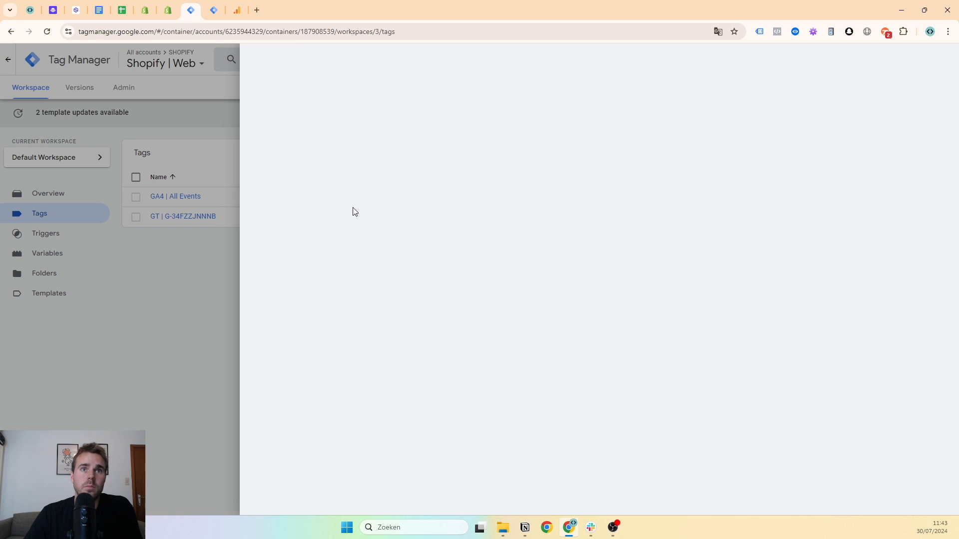
{"action": "left_click", "coordinate": [175, 197]}
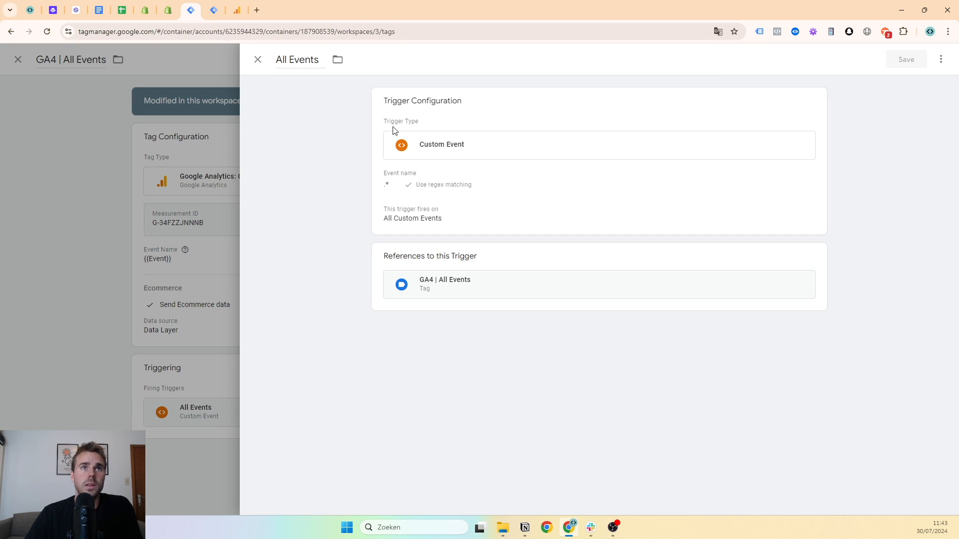
{"action": "left_click", "coordinate": [258, 59]}
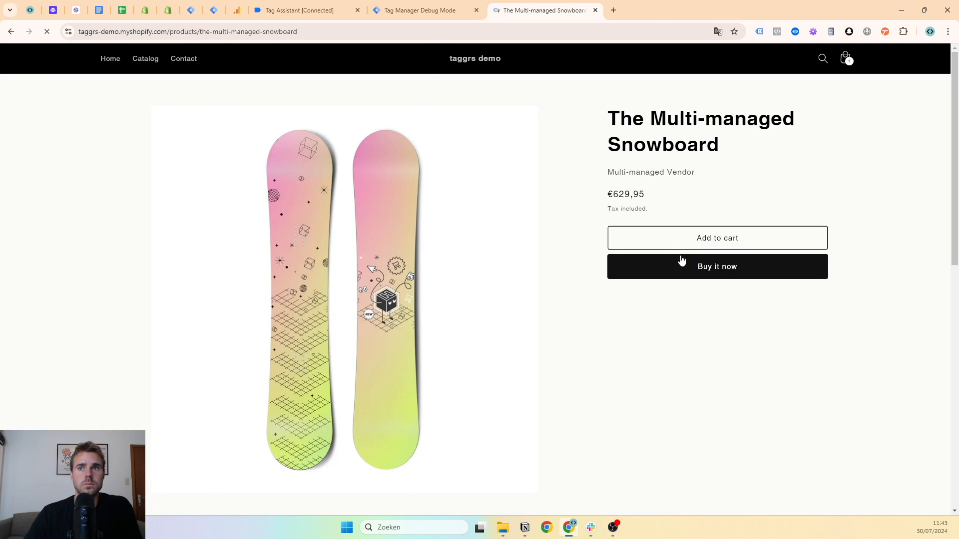
Step: Confirm GA4 | All Events succeeded on gtm.js, gtm.dom and scroll in the server debug view, then return to the snowboard page
{"action": "left_click", "coordinate": [418, 10]}
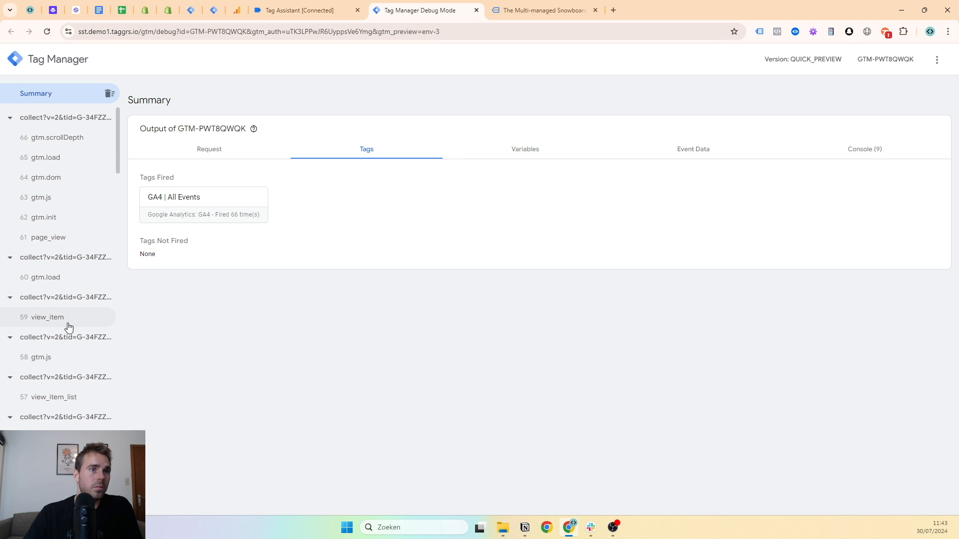
{"action": "left_click", "coordinate": [41, 238]}
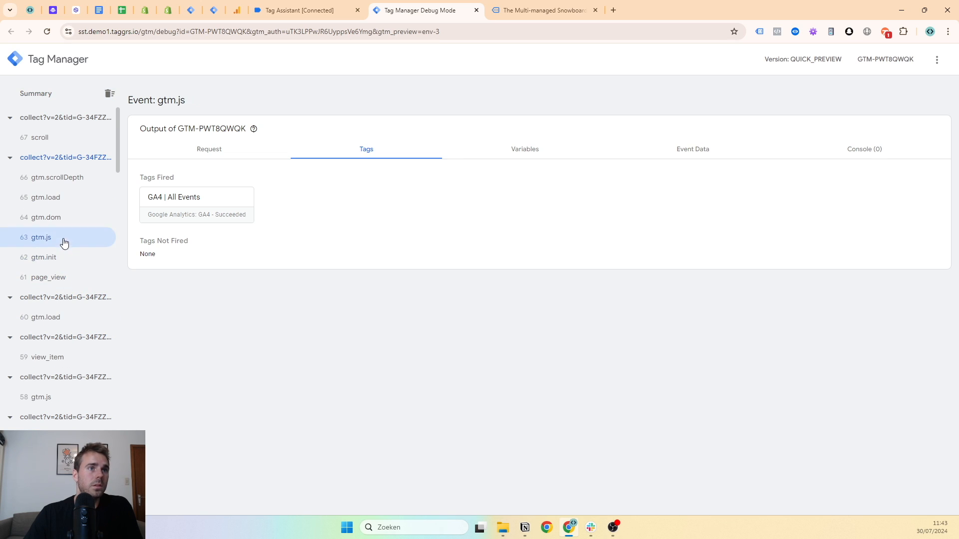
{"action": "left_click", "coordinate": [44, 216]}
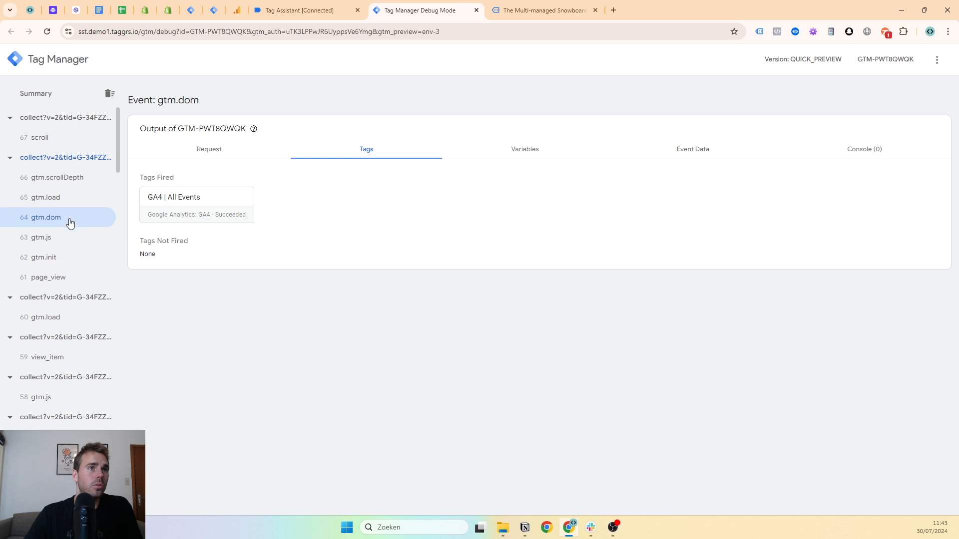
{"action": "left_click", "coordinate": [39, 137]}
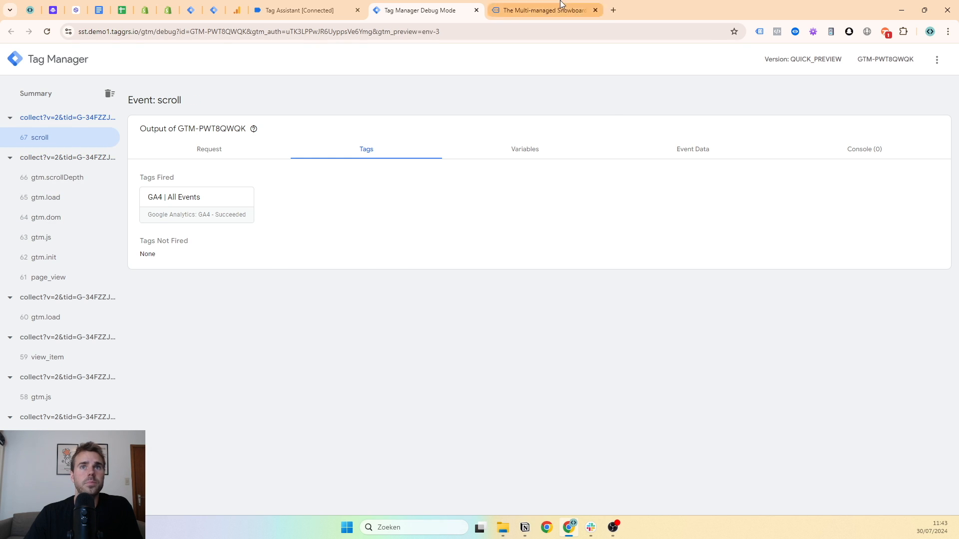
{"action": "left_click", "coordinate": [541, 10]}
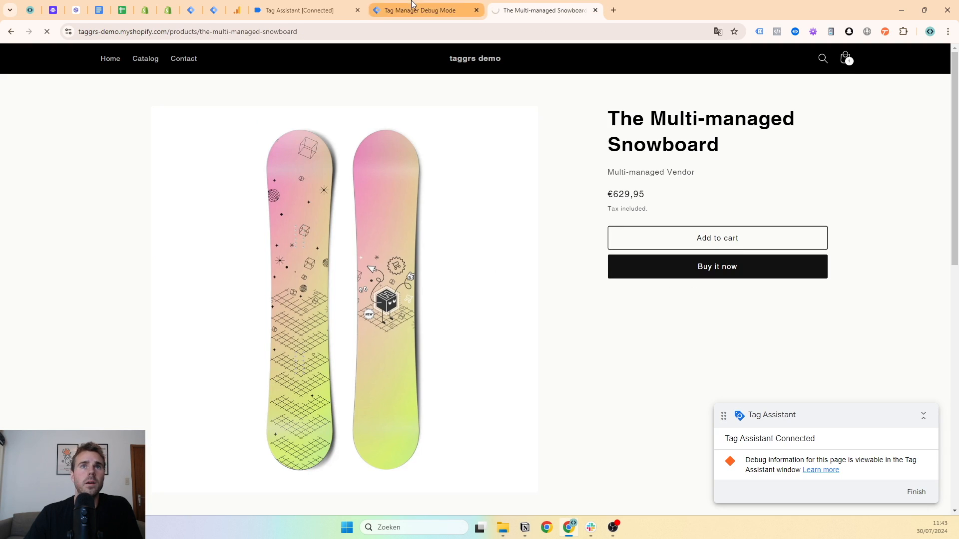
Step: Check the checkout page entry in Tag Assistant reporting container not found, then return to the server debug view
{"action": "left_click", "coordinate": [299, 10]}
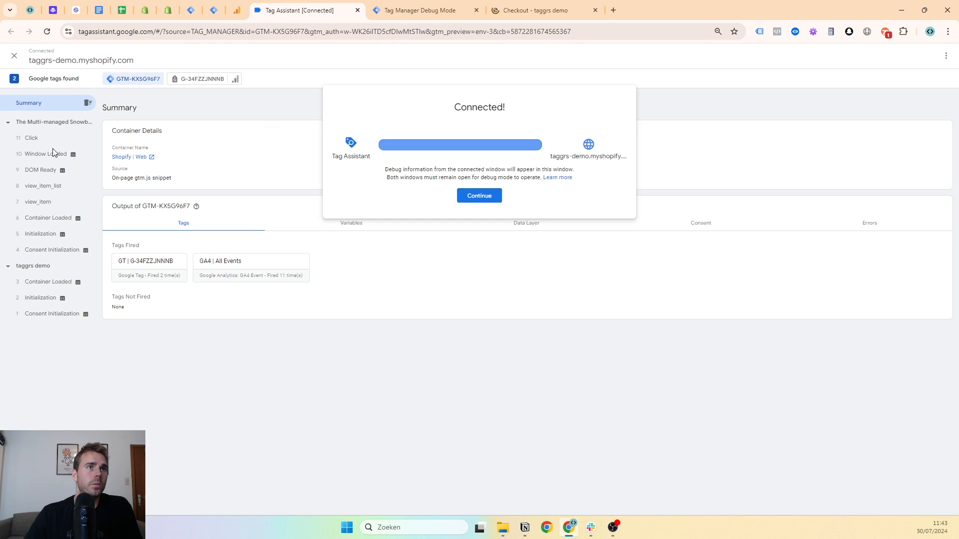
{"action": "left_click", "coordinate": [478, 195]}
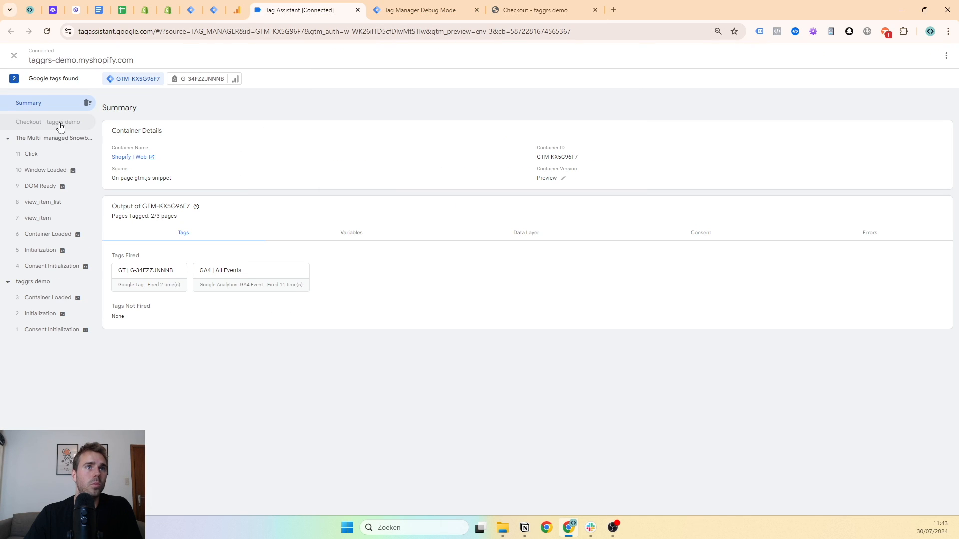
{"action": "left_click", "coordinate": [48, 122]}
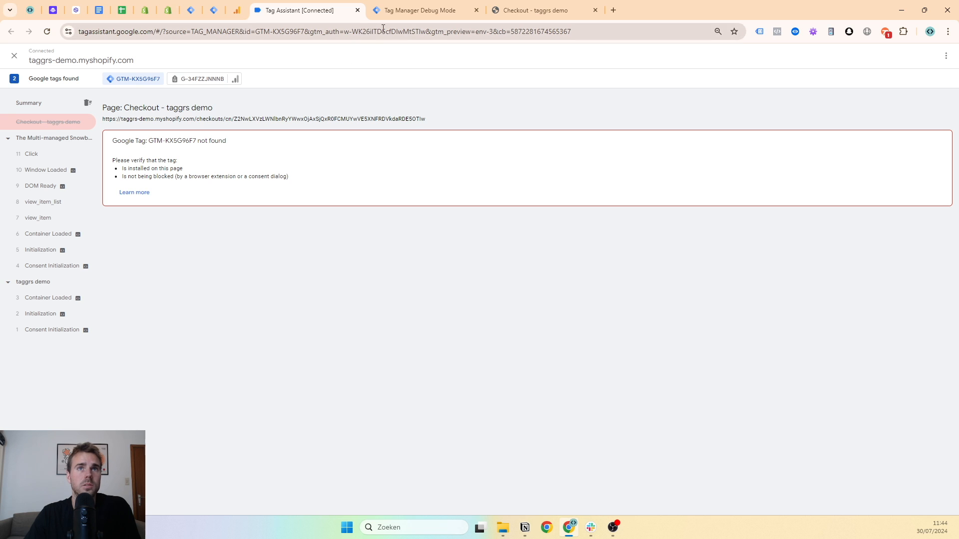
{"action": "left_click", "coordinate": [421, 10]}
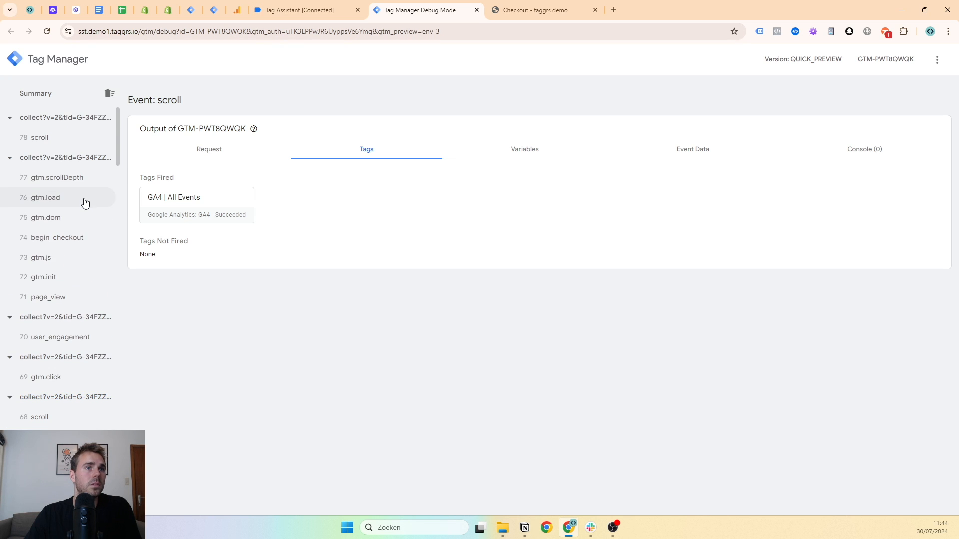
Step: Confirm the begin_checkout event reached the server container with GA4 | All Events succeeding
{"action": "left_click", "coordinate": [56, 237]}
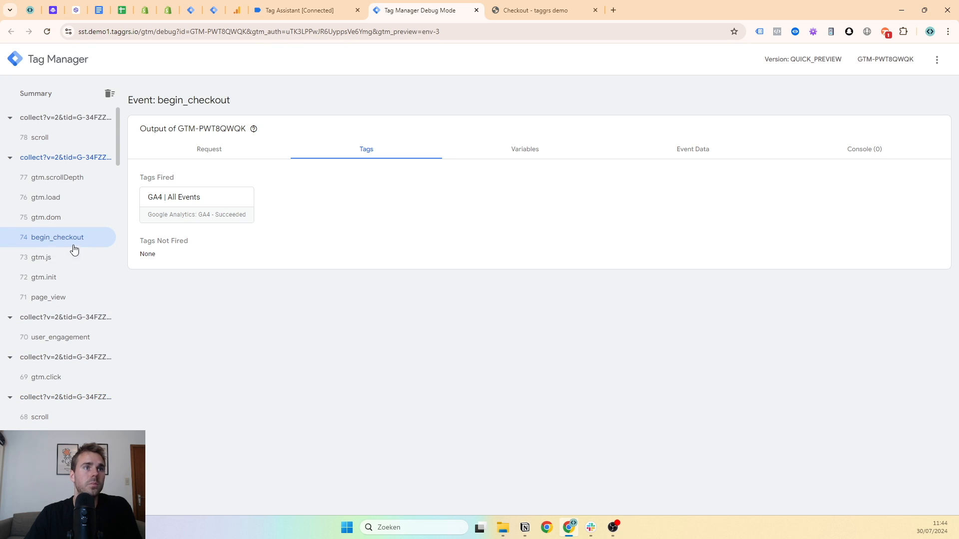
{"action": "left_click", "coordinate": [300, 10]}
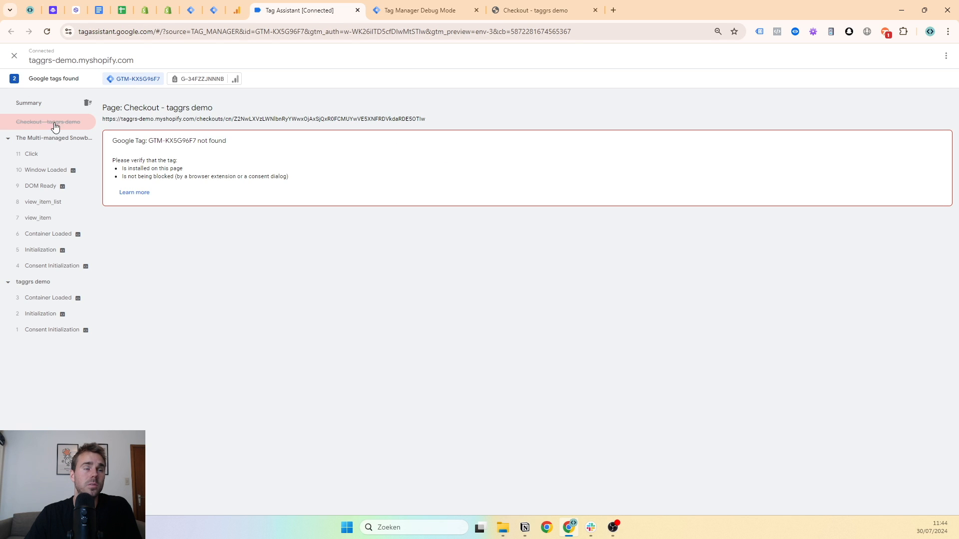
{"action": "left_click", "coordinate": [420, 10]}
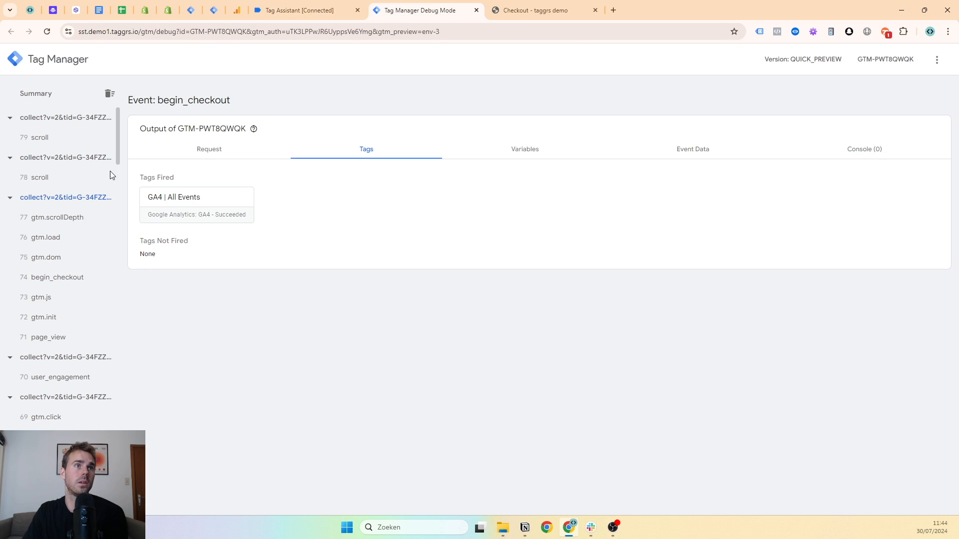
{"action": "left_click", "coordinate": [57, 276]}
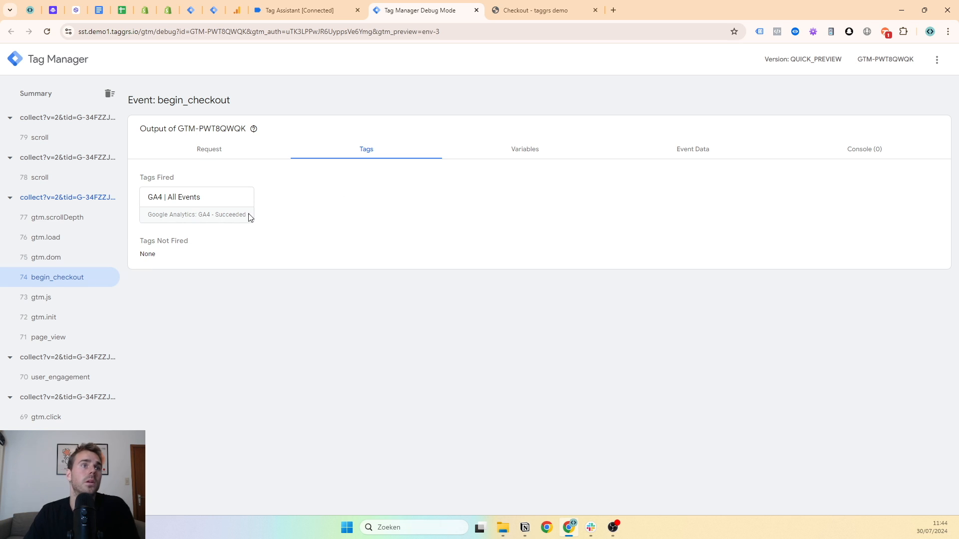
Step: Review begin_checkout's Event Data, then return to the checkout page
{"action": "left_click", "coordinate": [693, 149]}
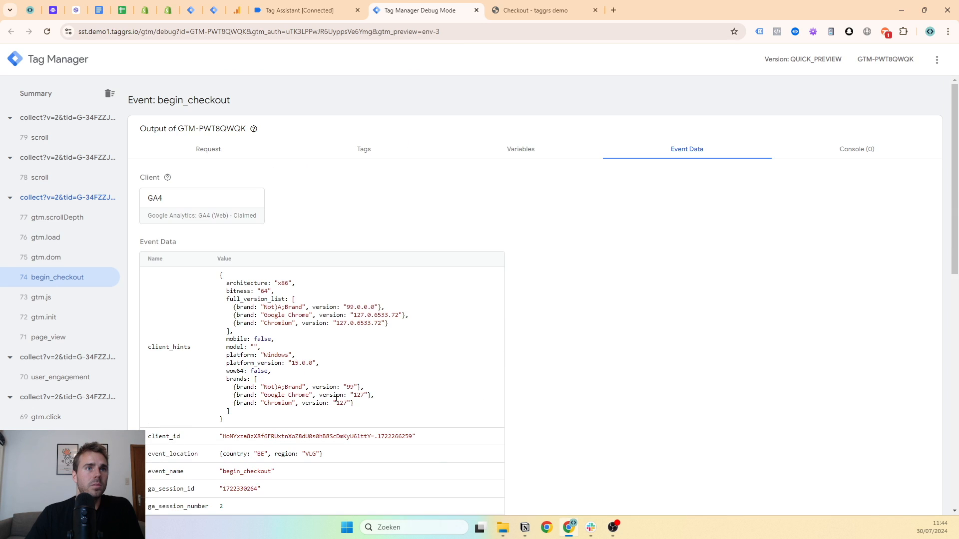
{"action": "scroll", "scroll_direction": "down", "scroll_amount": 3}
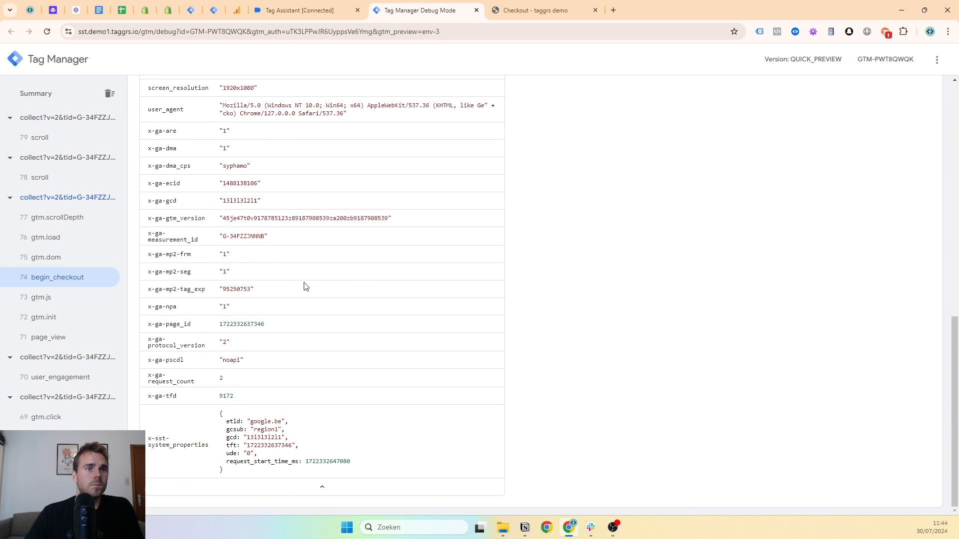
{"action": "left_click", "coordinate": [541, 10]}
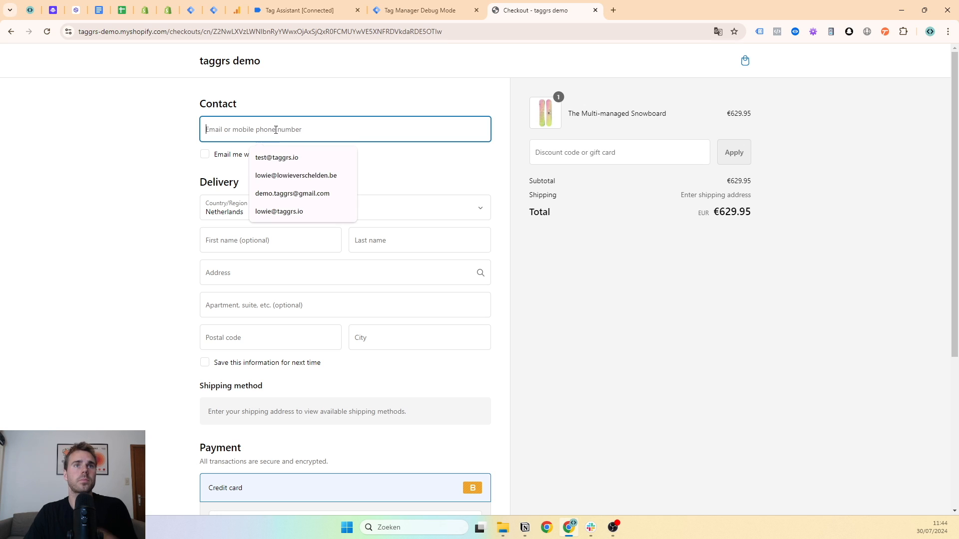
Step: Fill in contact details, apply the FREE-PRODUCT discount for a €0.00 total and complete the order
{"action": "left_click", "coordinate": [275, 158]}
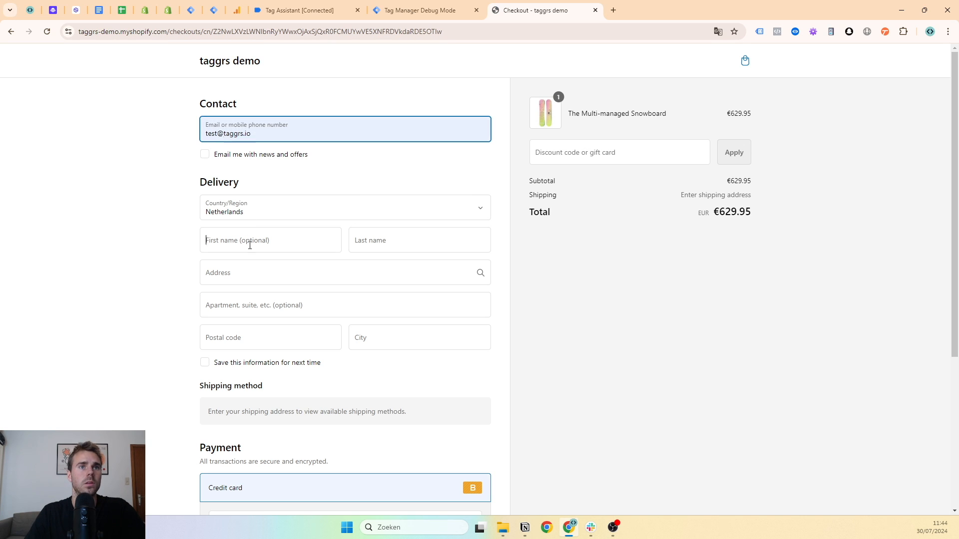
{"action": "type", "text": "sdf"}
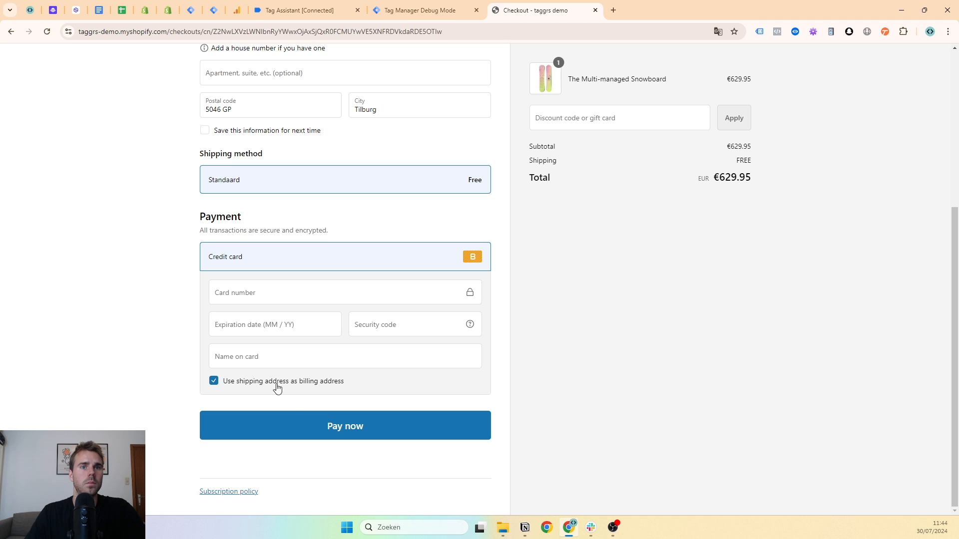
{"action": "left_click", "coordinate": [618, 118]}
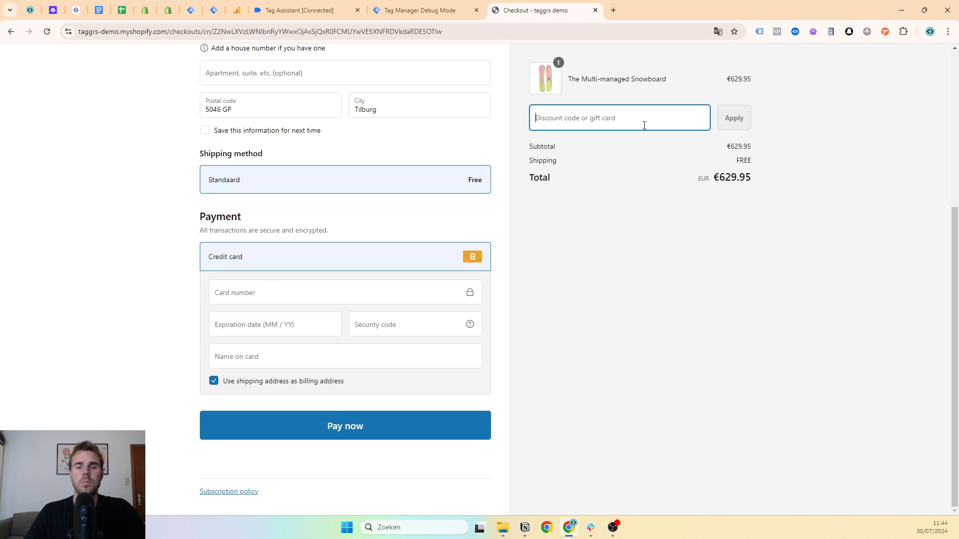
{"action": "type", "text": "free-"}
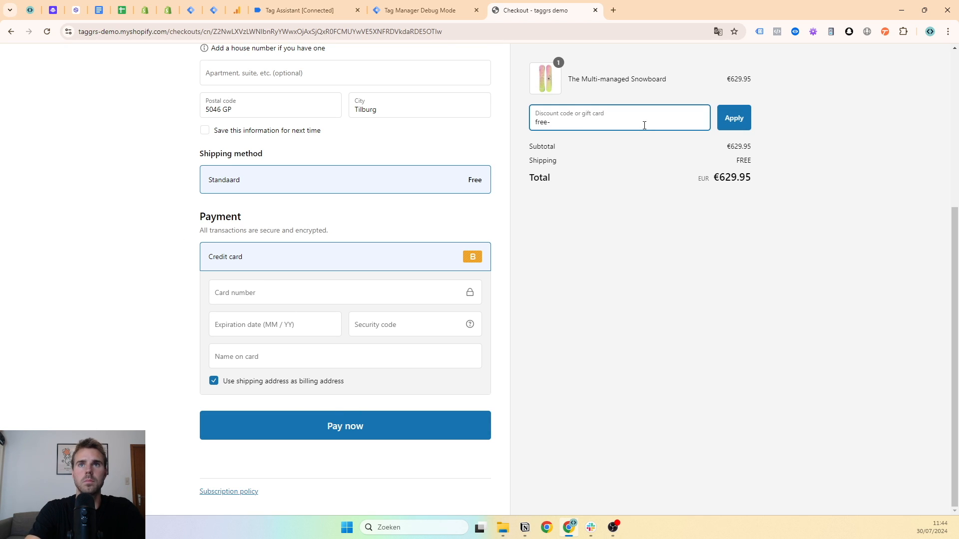
{"action": "type", "text": "product"}
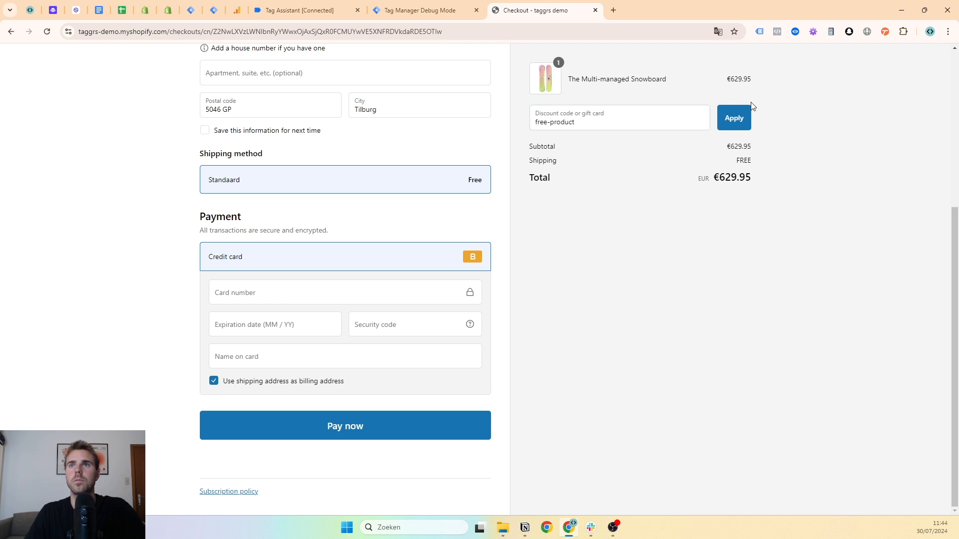
{"action": "left_click", "coordinate": [733, 117]}
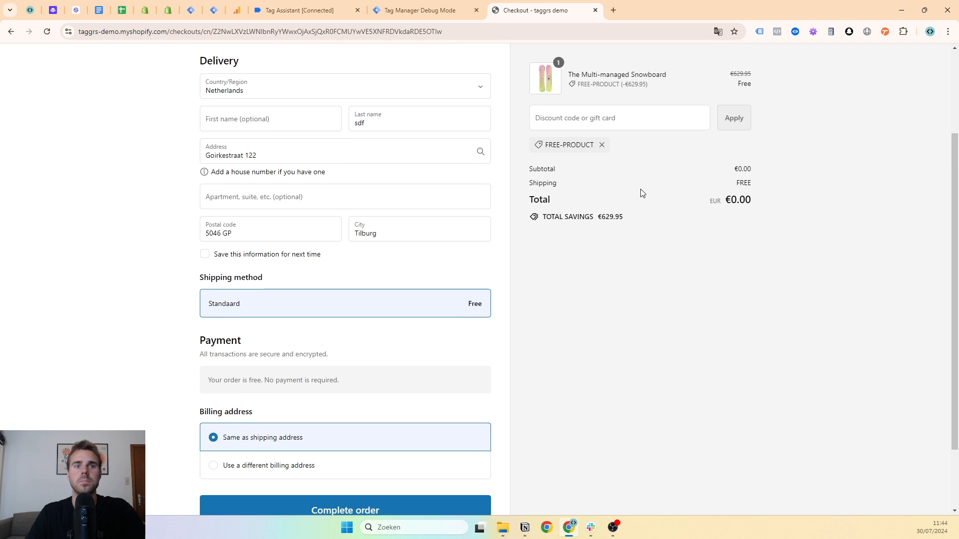
{"action": "left_click", "coordinate": [345, 510]}
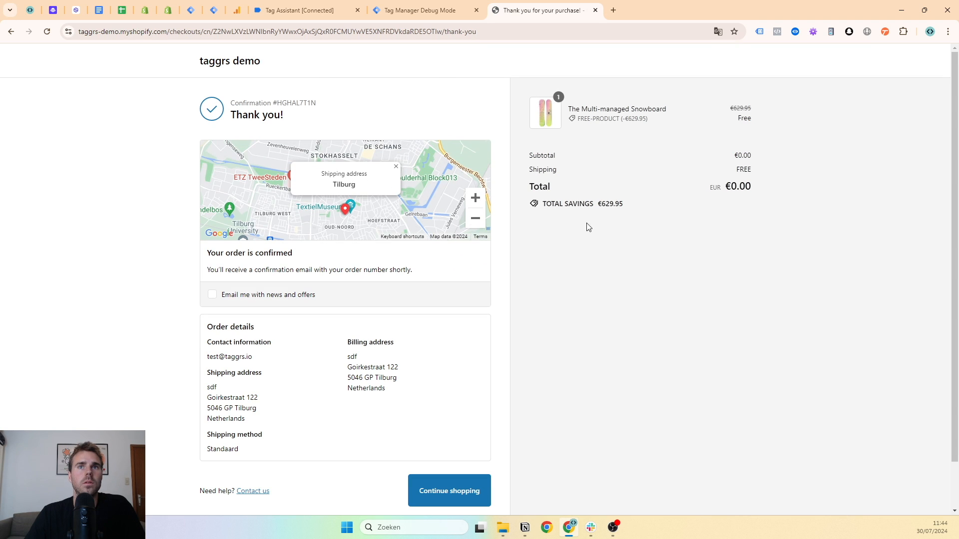
Step: Inspect the purchase and add_payment_info events' data in the server debug view
{"action": "left_click", "coordinate": [421, 10]}
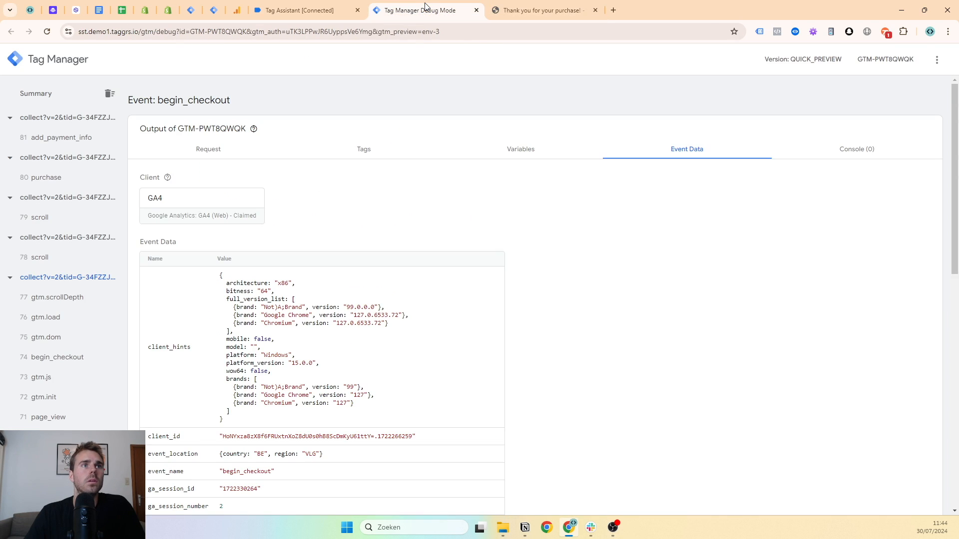
{"action": "left_click", "coordinate": [46, 178]}
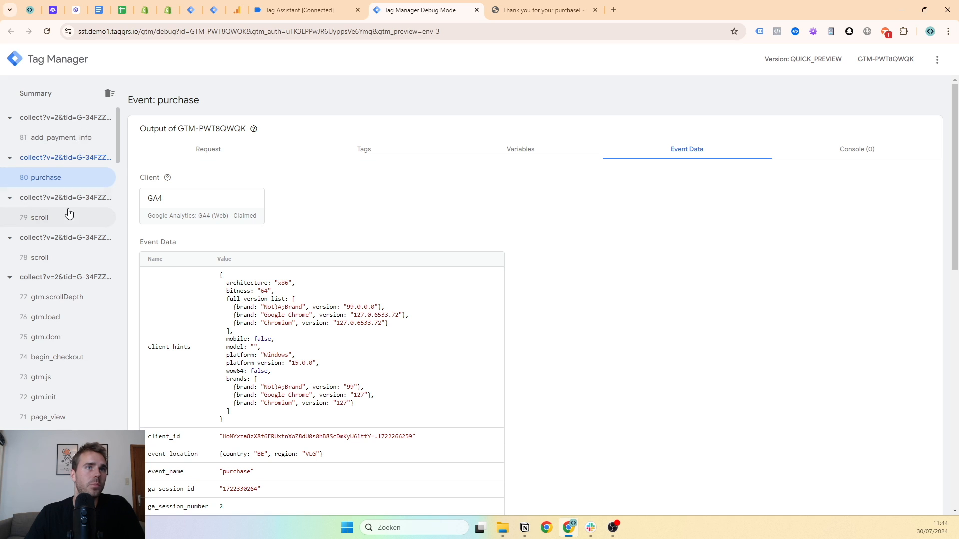
{"action": "left_click", "coordinate": [61, 137]}
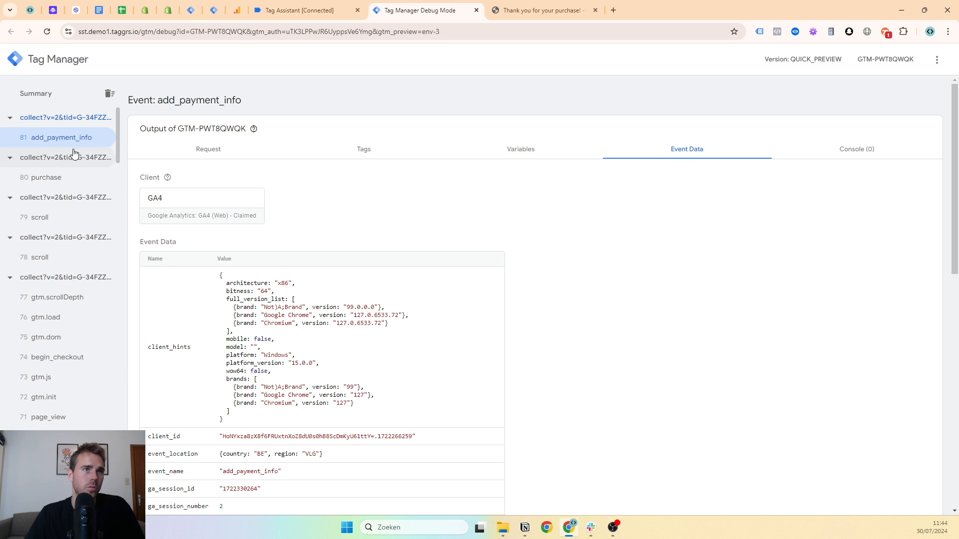
{"action": "left_click", "coordinate": [44, 178]}
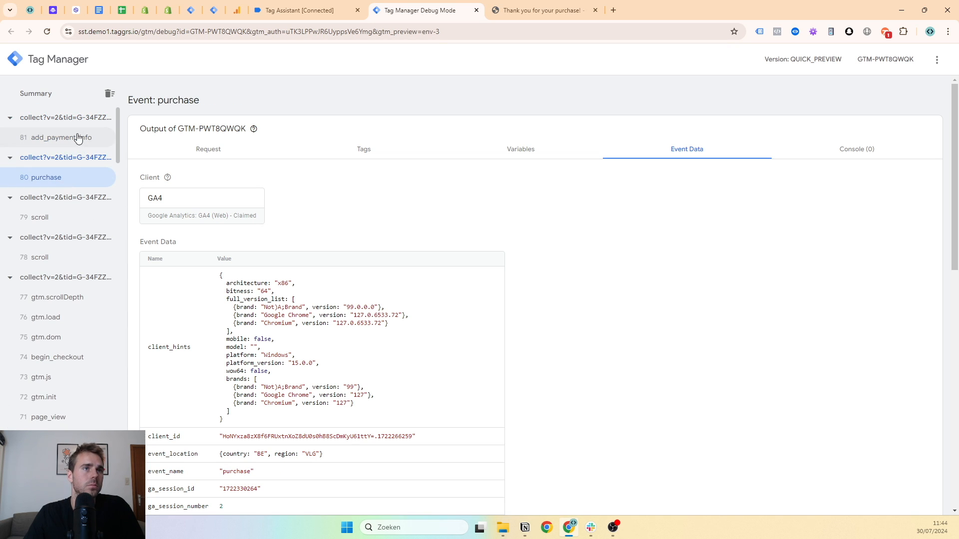
{"action": "left_click", "coordinate": [62, 136]}
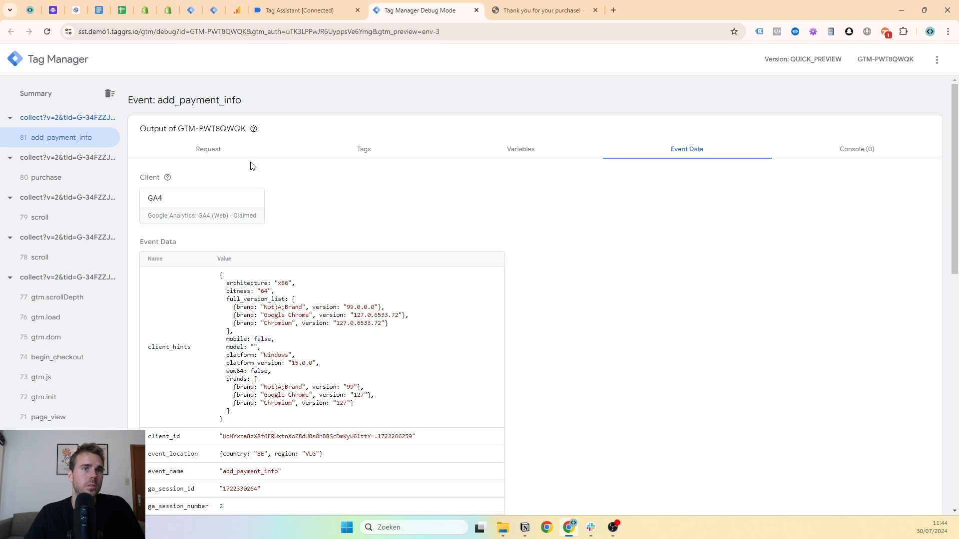
{"action": "scroll", "scroll_direction": "down", "scroll_amount": 3}
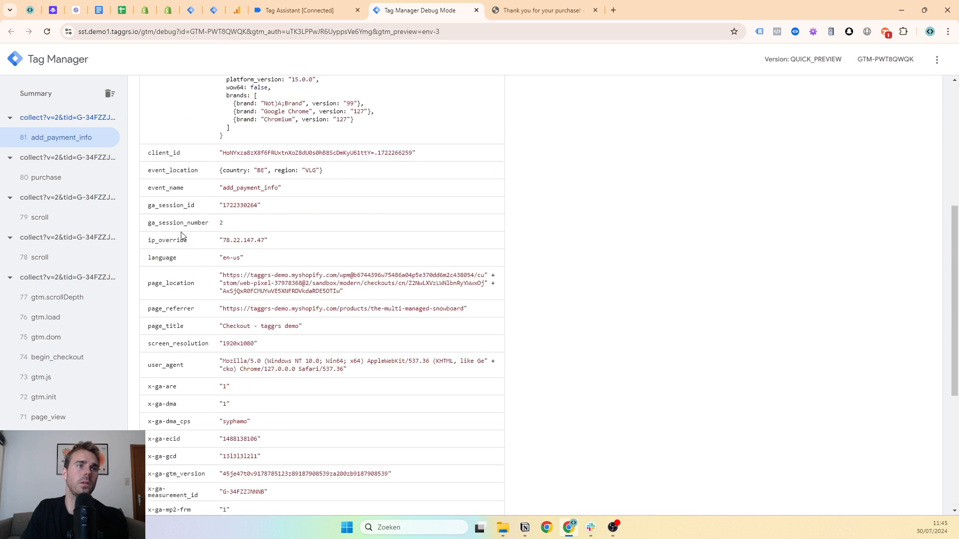
Step: Check the web Tag Assistant session, then move to the GA4 realtime report
{"action": "left_click", "coordinate": [302, 10]}
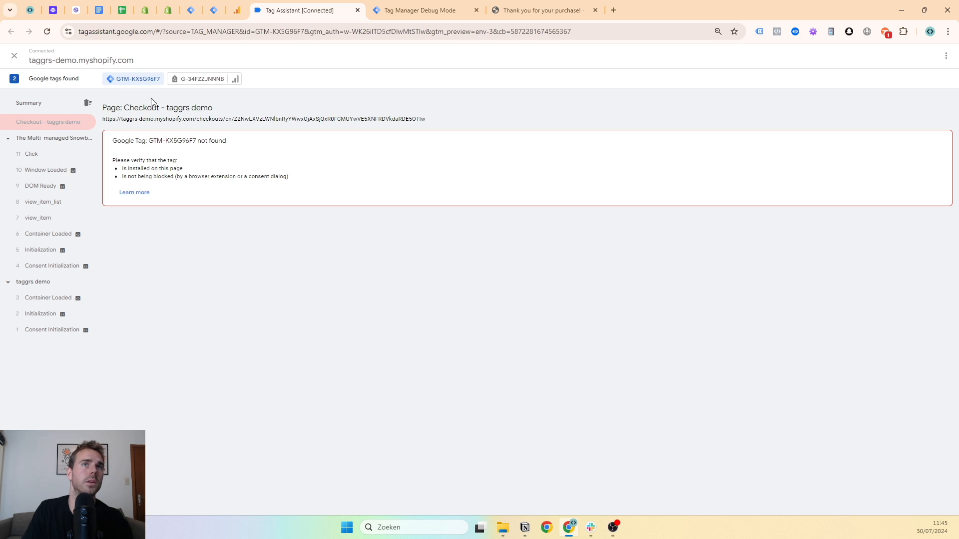
{"action": "left_click", "coordinate": [419, 10]}
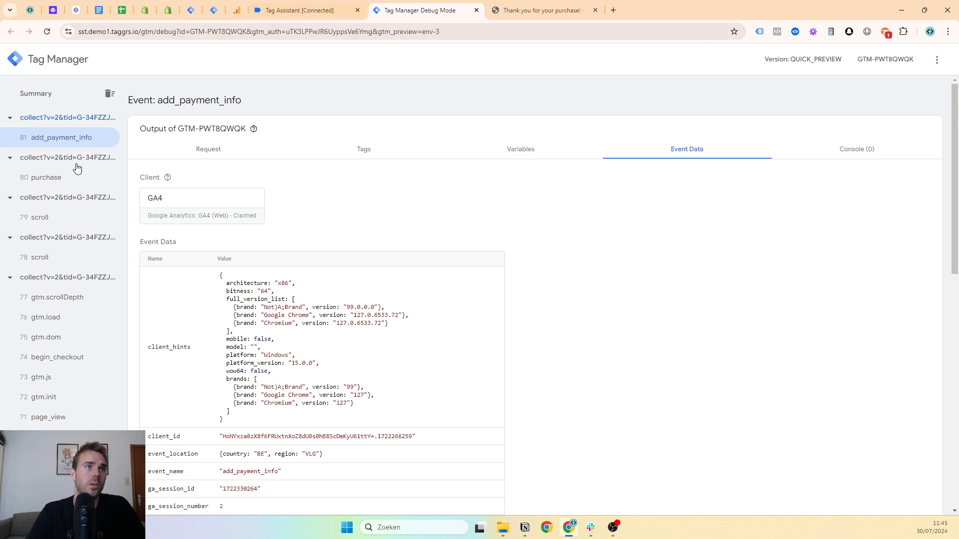
{"action": "left_click", "coordinate": [236, 10]}
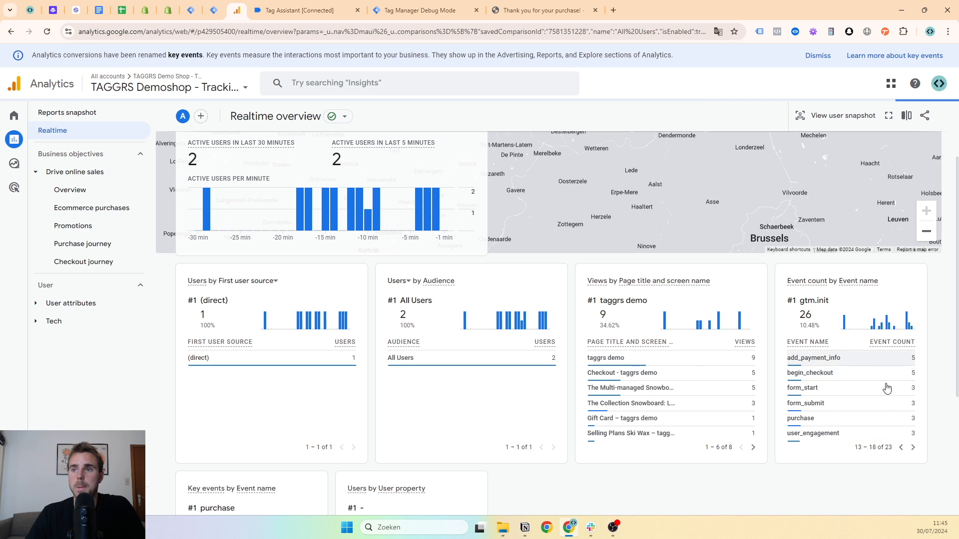
{"action": "mouse_move", "coordinate": [913, 447]}
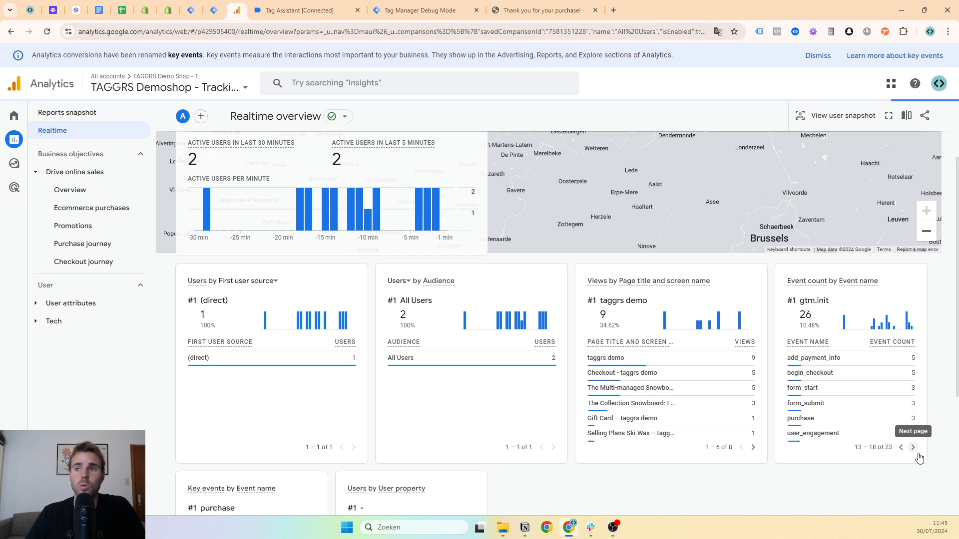
Step: Page through the realtime event counts for purchase, add_payment_info and begin_checkout, then return to the to-do spreadsheet
{"action": "left_click", "coordinate": [913, 447]}
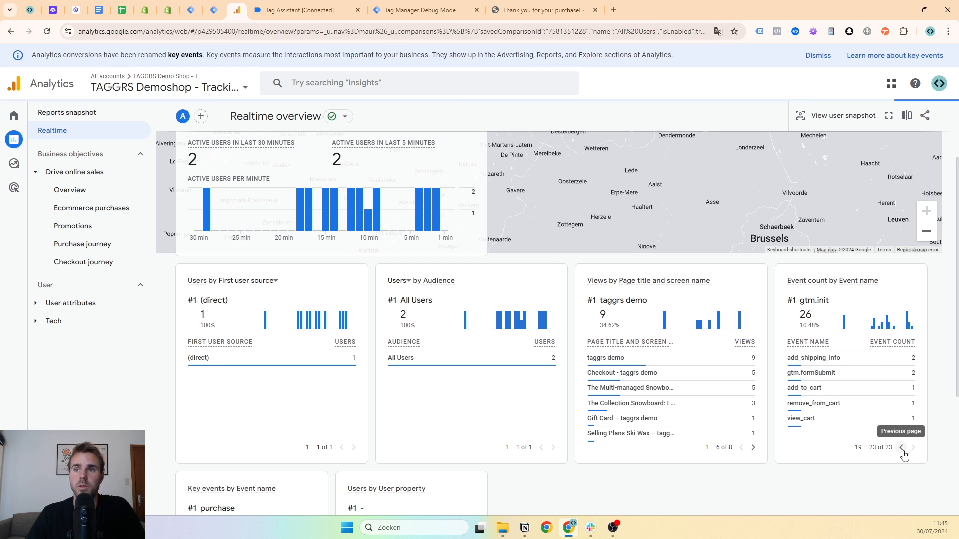
{"action": "left_click", "coordinate": [900, 448]}
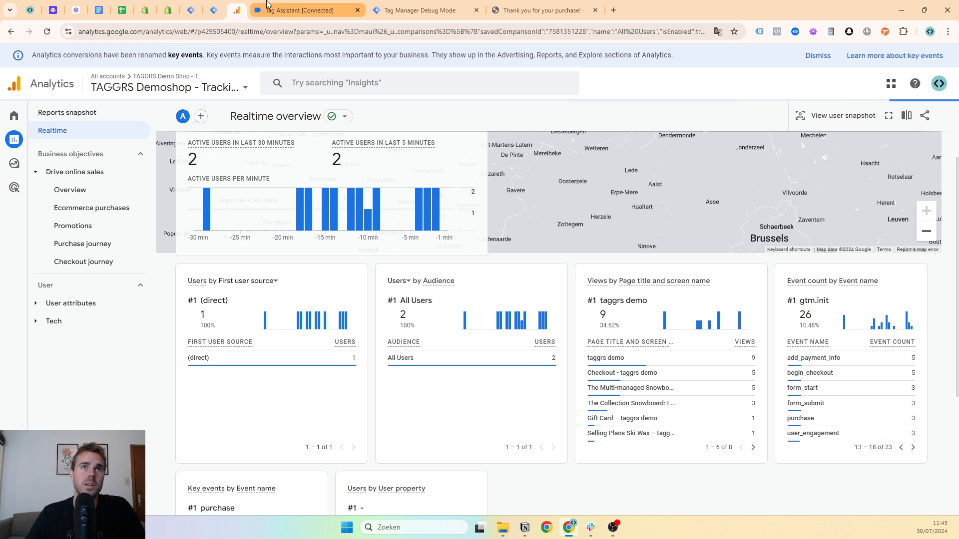
{"action": "left_click", "coordinate": [110, 10]}
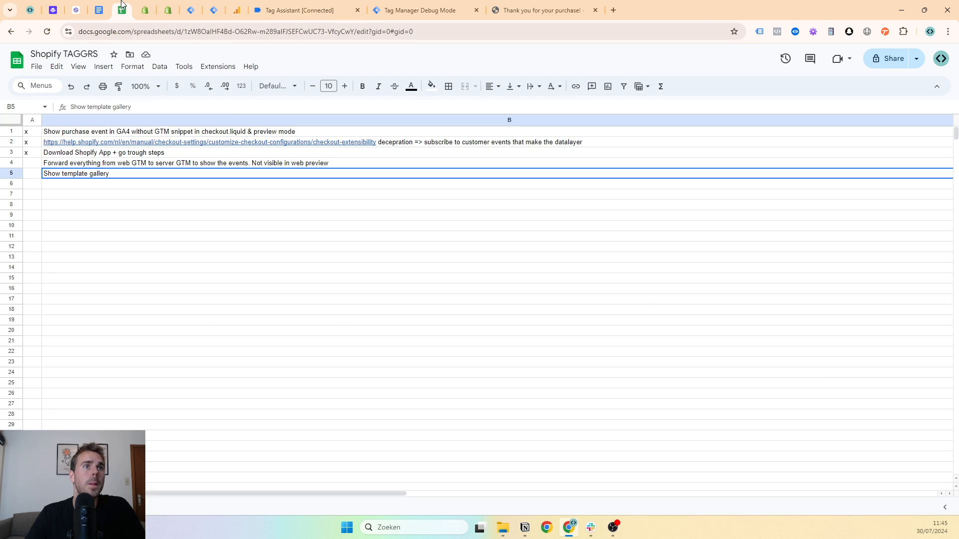
{"action": "left_click", "coordinate": [32, 162]}
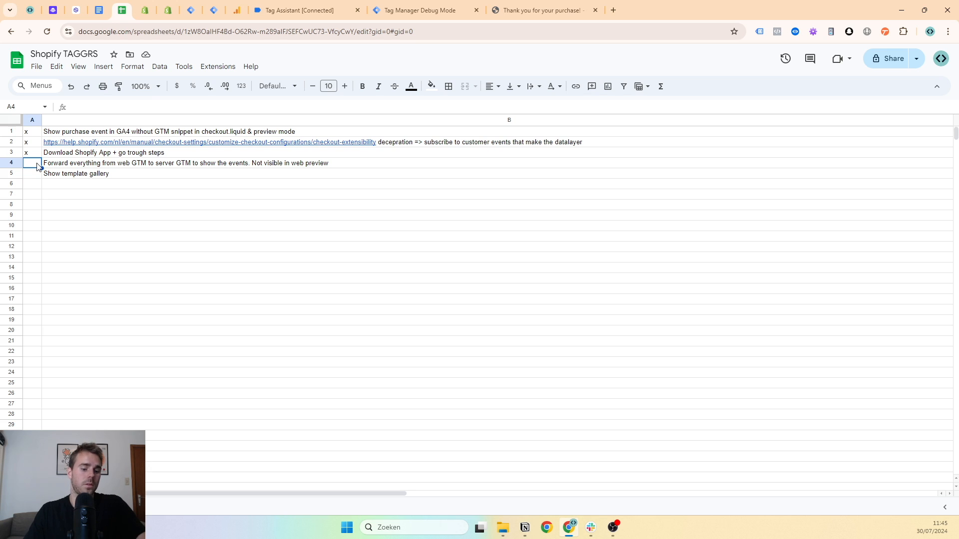
{"action": "left_click", "coordinate": [190, 10]}
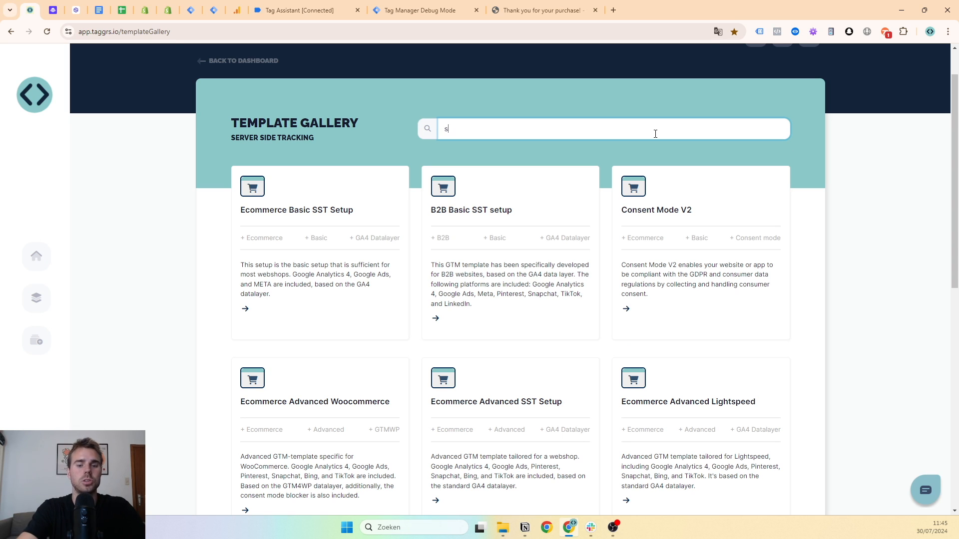
Step: Search the gallery for 'shopify' and reach the Ecommerce Advanced Shopify JSON download
{"action": "type", "text": "shopify"}
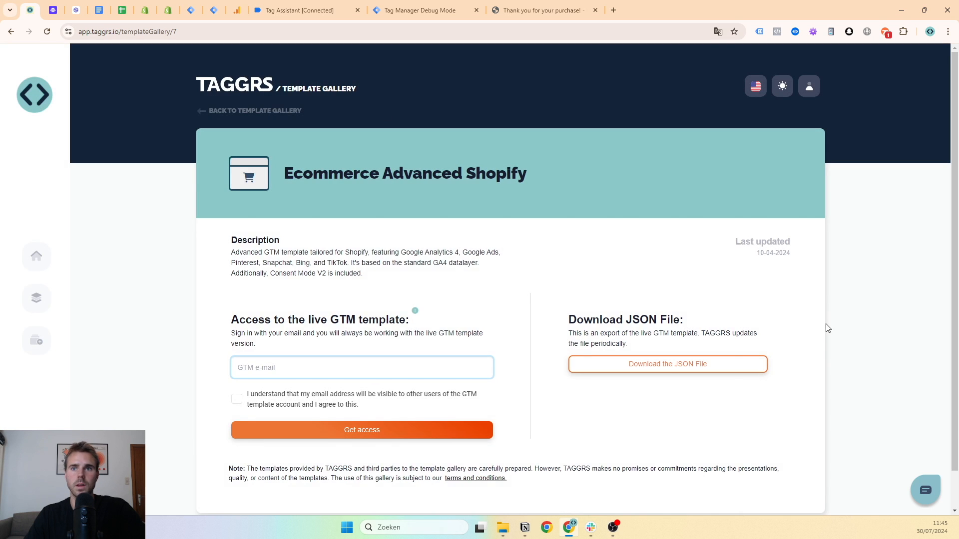
{"action": "mouse_move", "coordinate": [632, 362]}
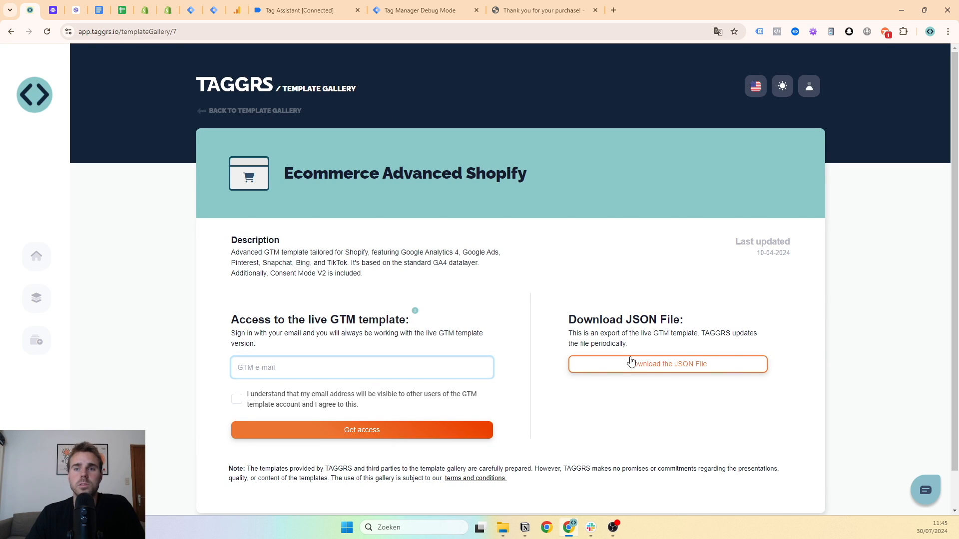
{"action": "scroll", "scroll_direction": "down", "scroll_amount": 3}
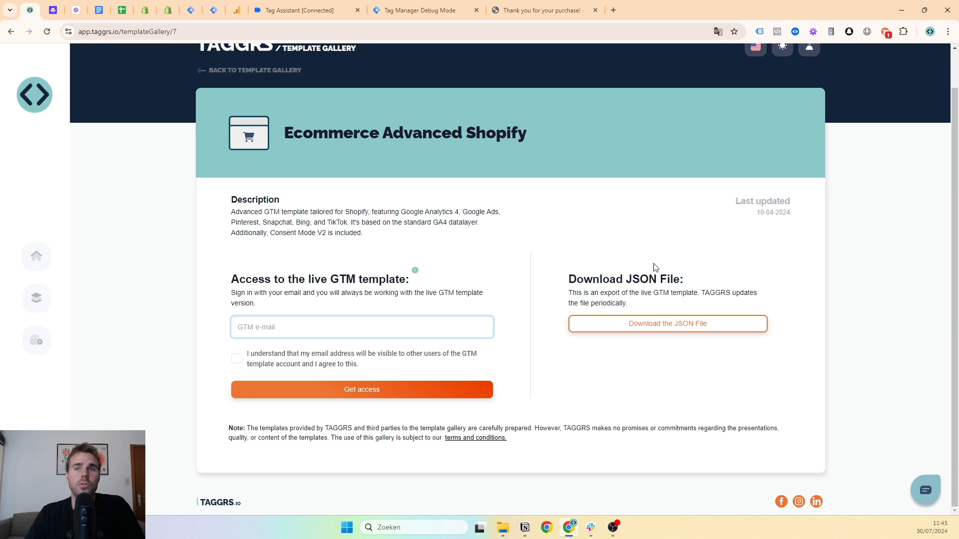
{"action": "mouse_move", "coordinate": [618, 335]}
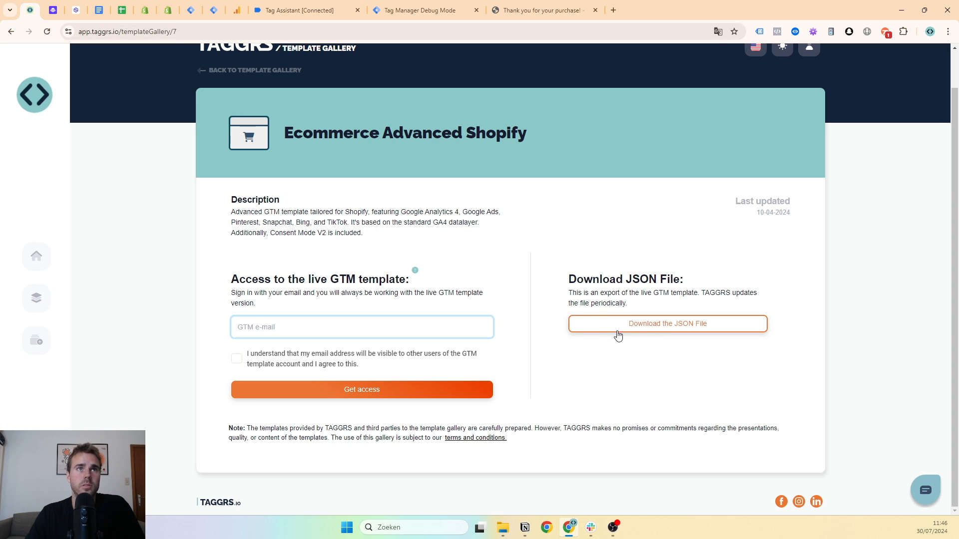
{"action": "mouse_move", "coordinate": [624, 303]}
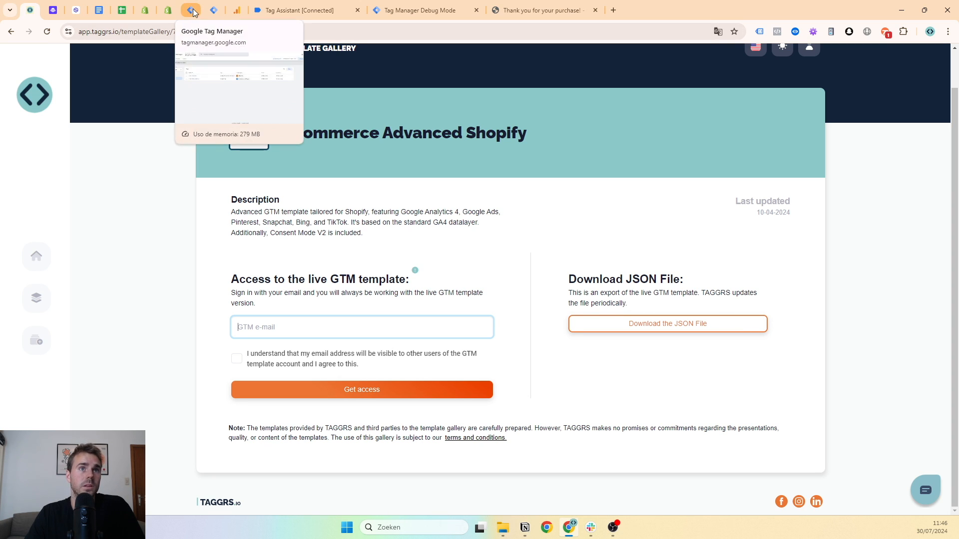
{"action": "mouse_move", "coordinate": [593, 276]}
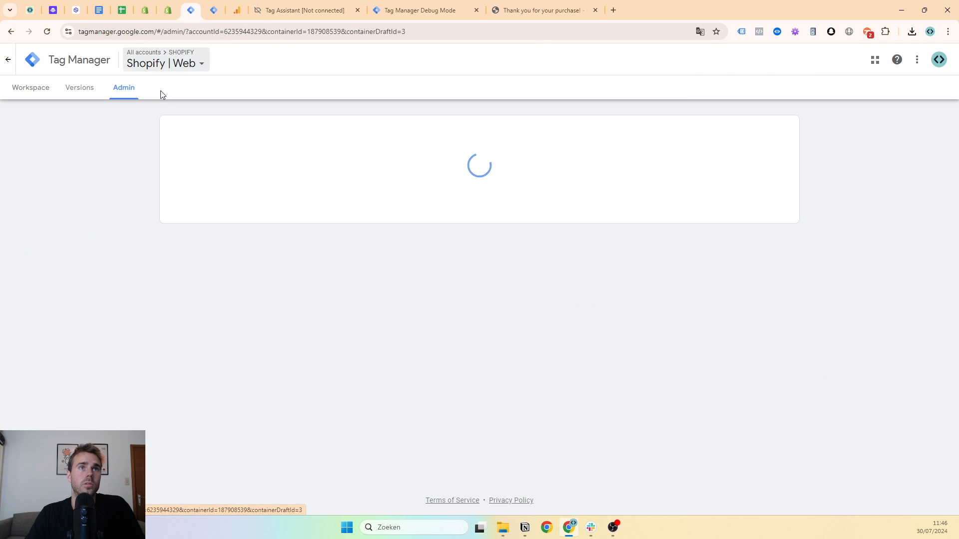
Step: View the Import Container panel under Admin, dismiss it, and return to the Shopify | Web workspace overview
{"action": "left_click", "coordinate": [549, 265]}
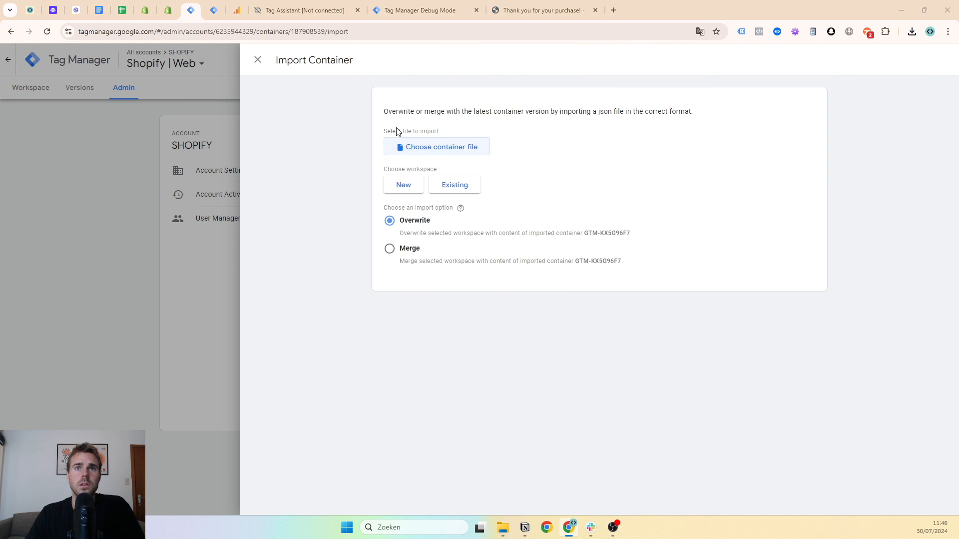
{"action": "left_click", "coordinate": [436, 146]}
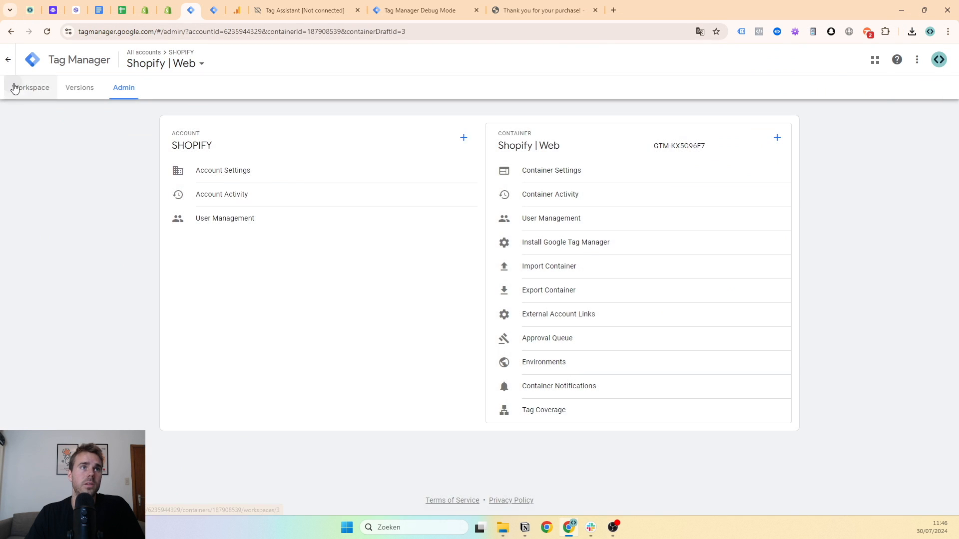
{"action": "left_click", "coordinate": [30, 88]}
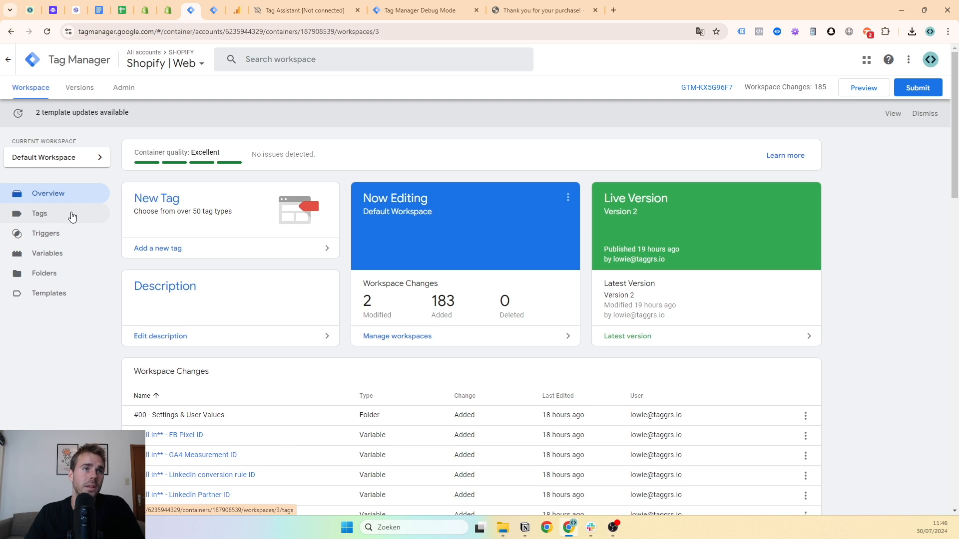